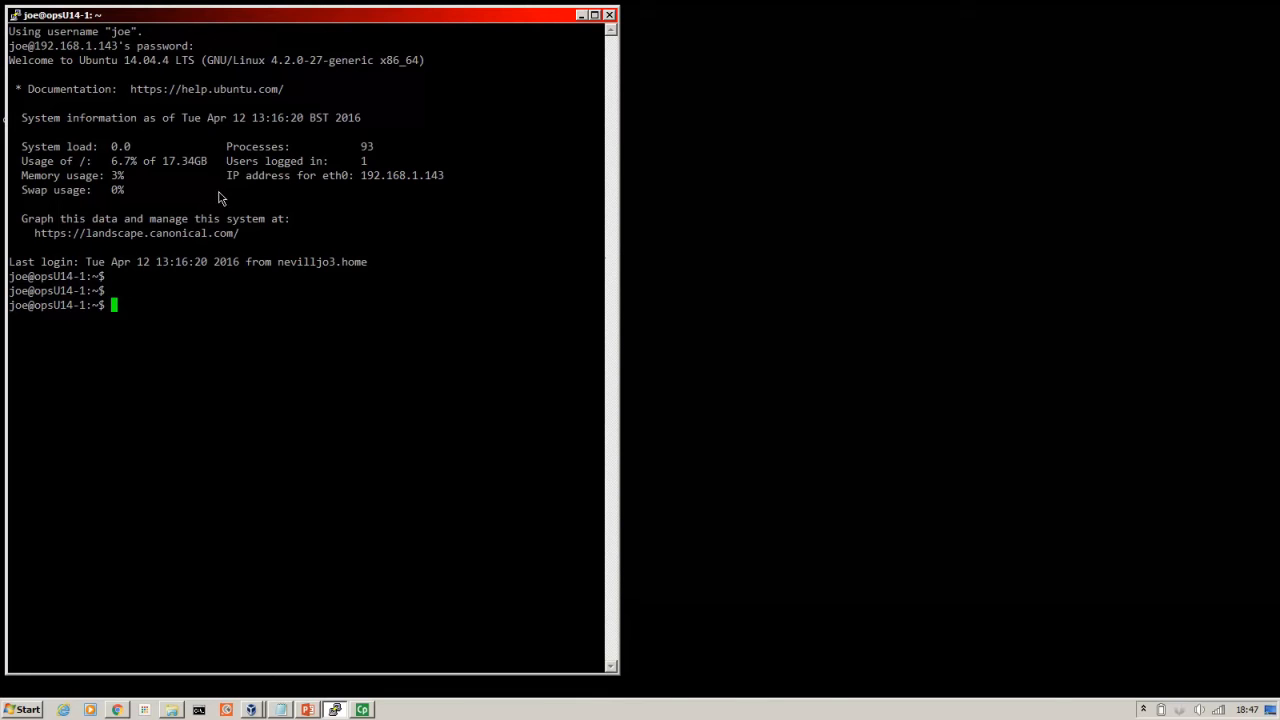
{"action": "mouse_move", "coordinate": [231, 205]}
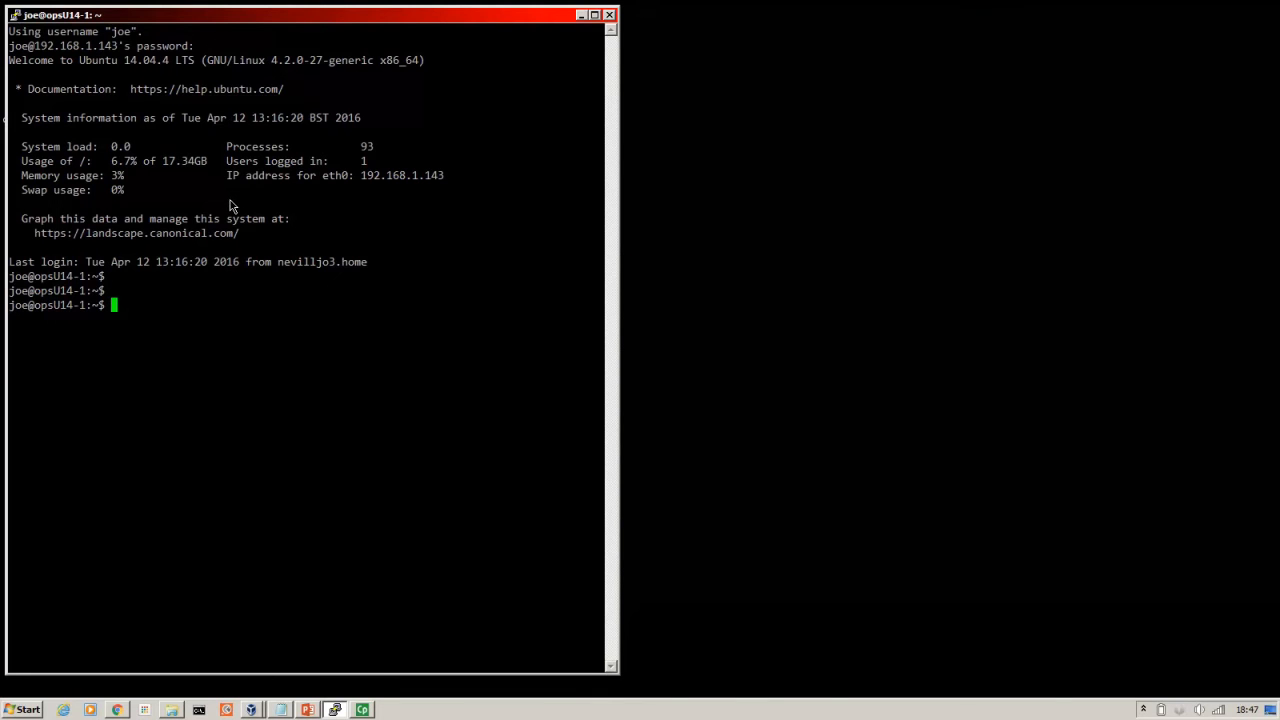
{"action": "mouse_move", "coordinate": [240, 221]}
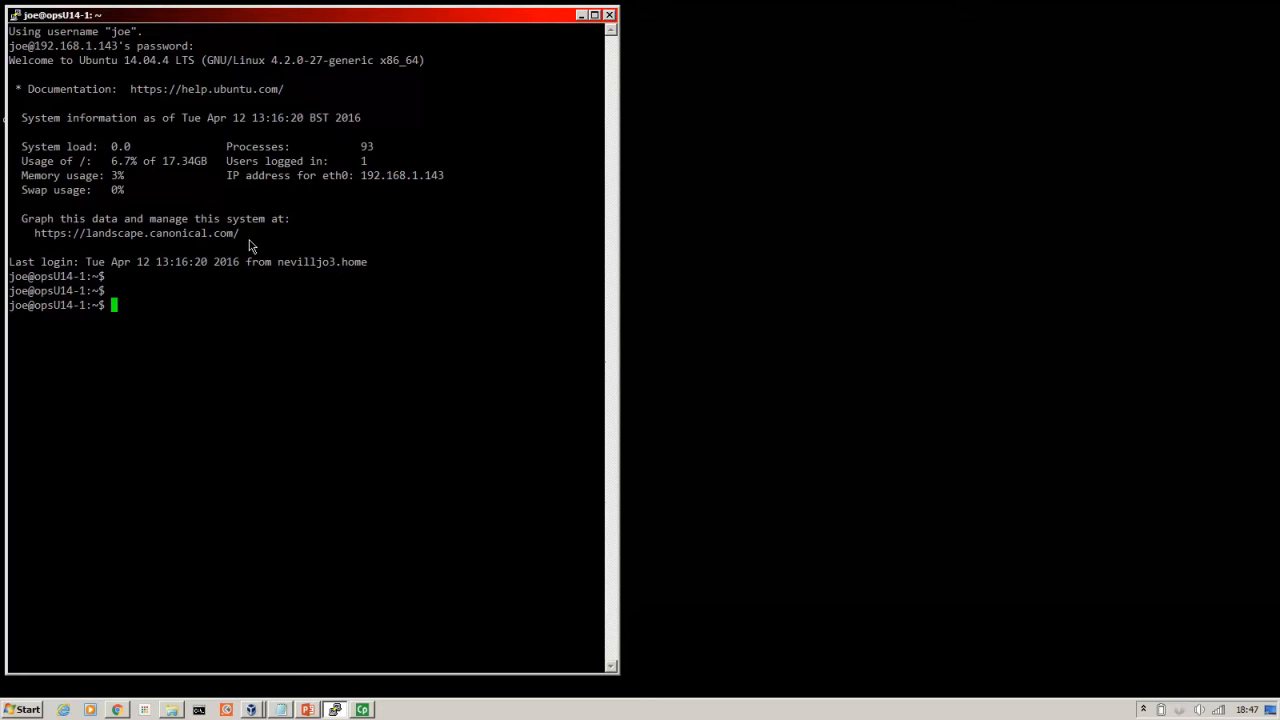
Add blank prompt lines, then list the shell's command history with 'history'.
{"action": "key", "text": "Return"}
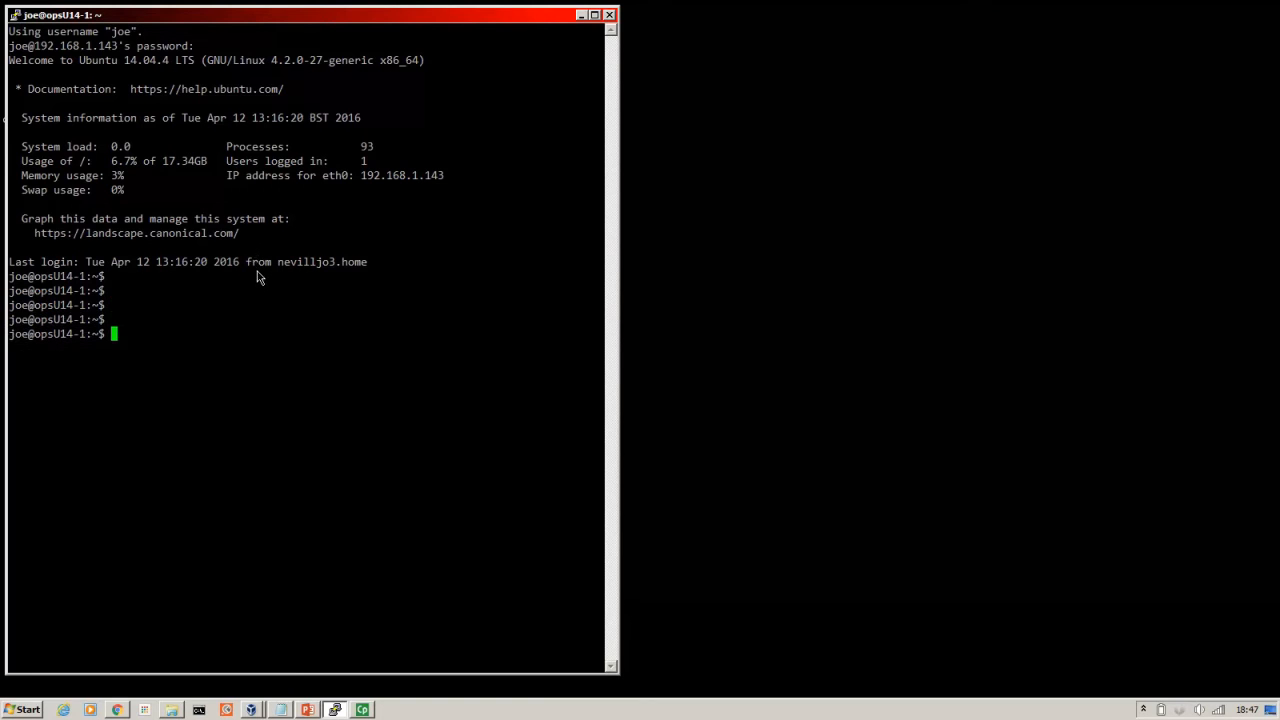
{"action": "mouse_move", "coordinate": [266, 317]}
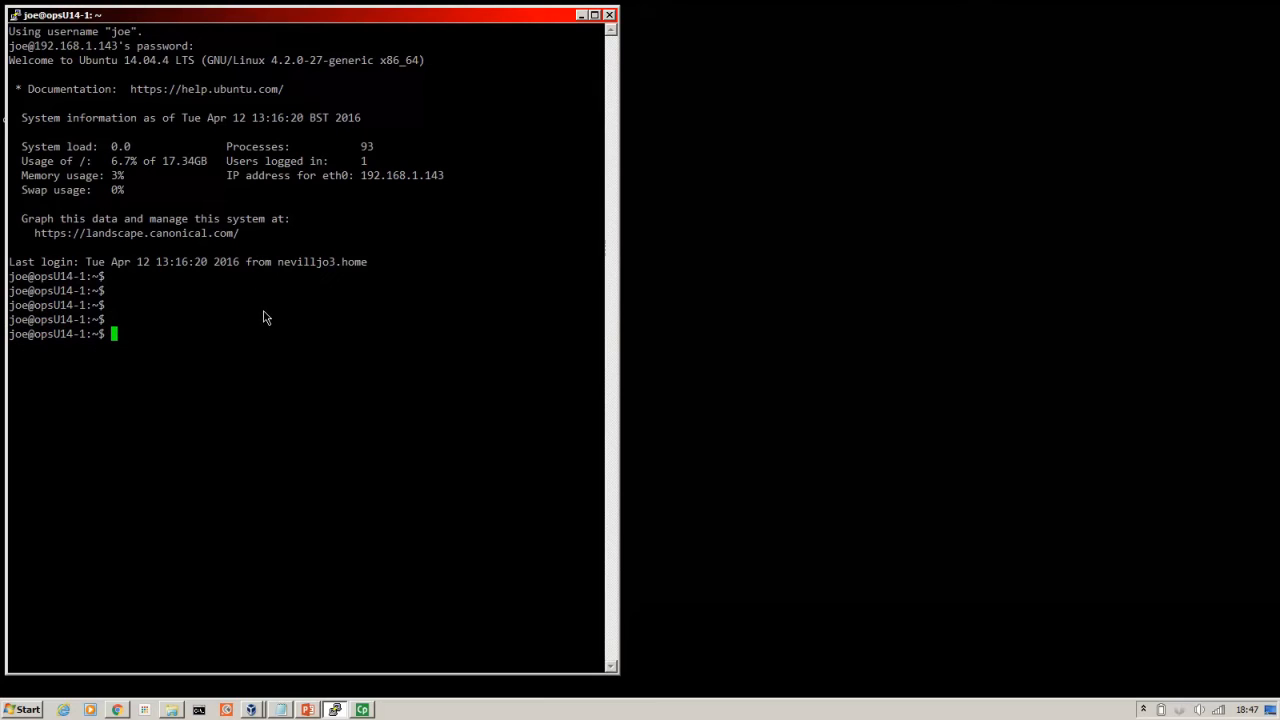
{"action": "type", "text": "his"}
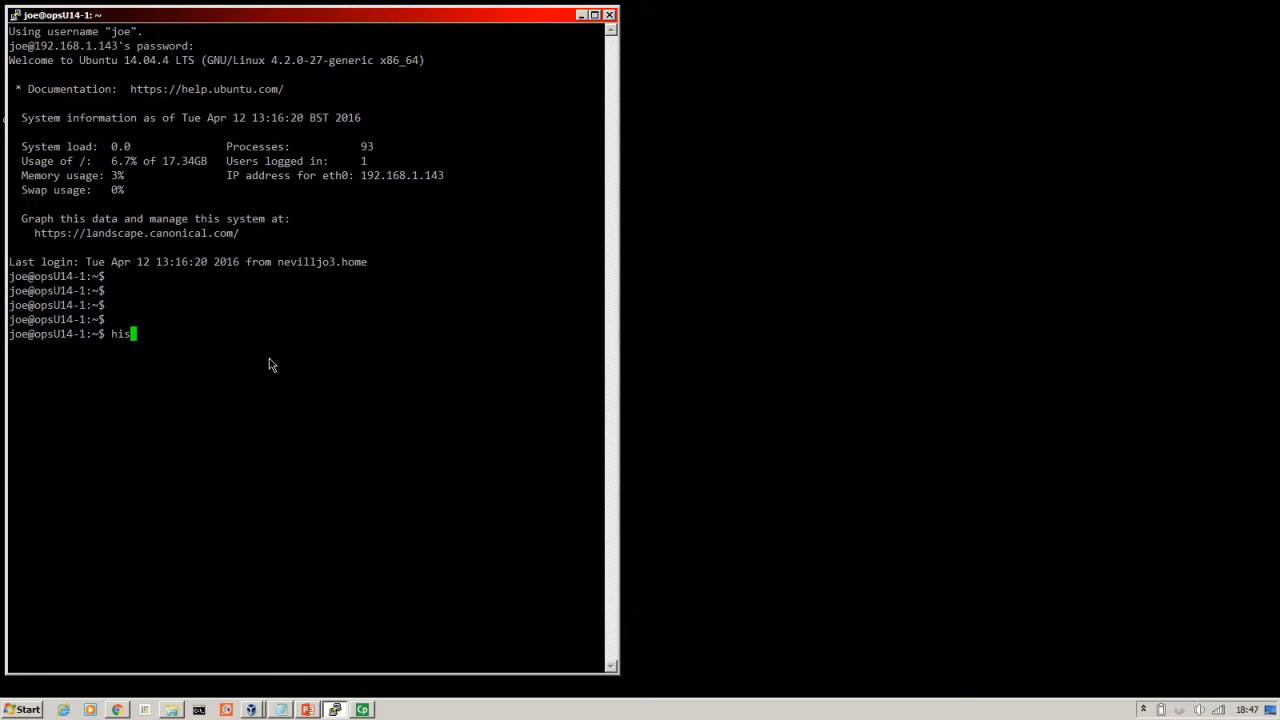
{"action": "key", "text": "Return"}
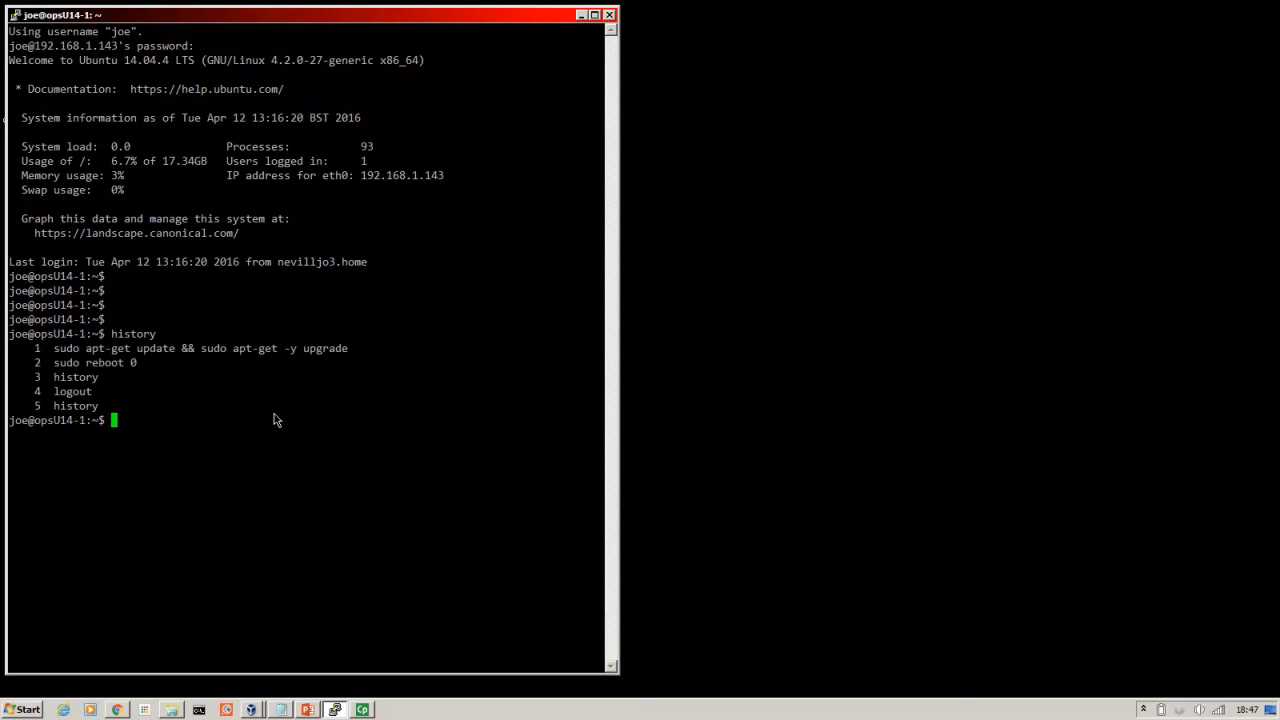
{"action": "mouse_move", "coordinate": [280, 483]}
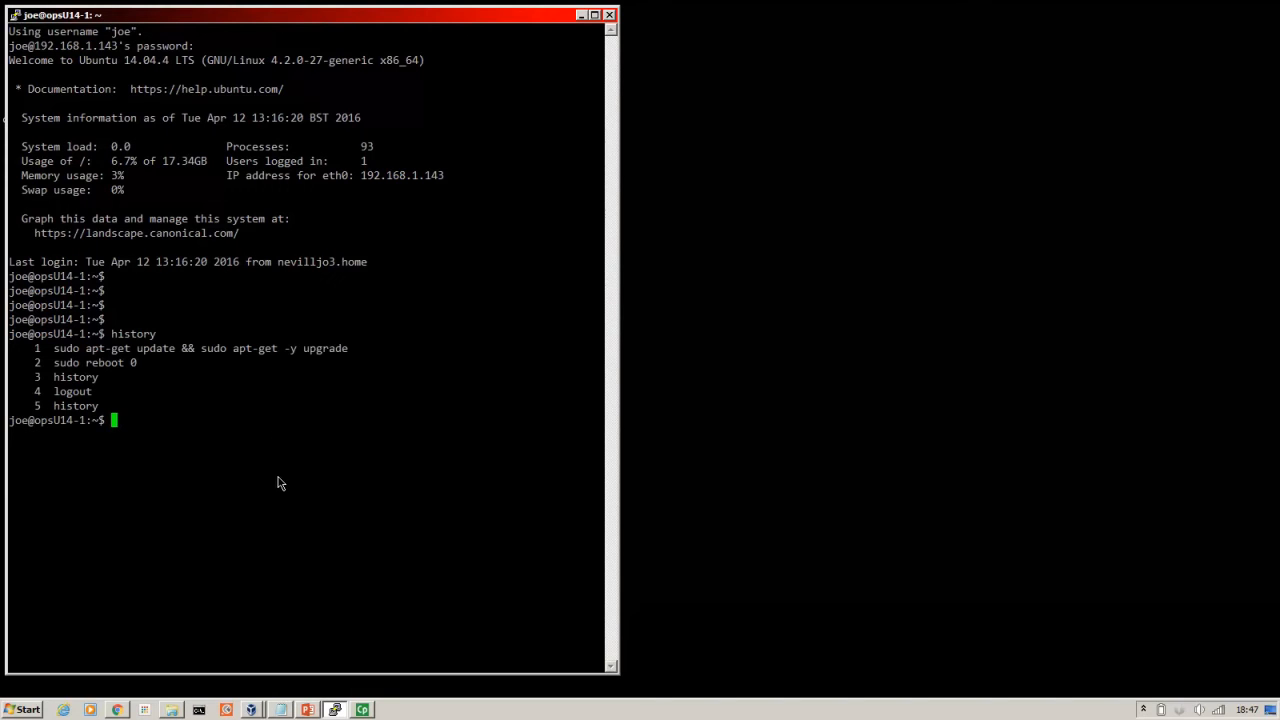
{"action": "mouse_move", "coordinate": [283, 554]}
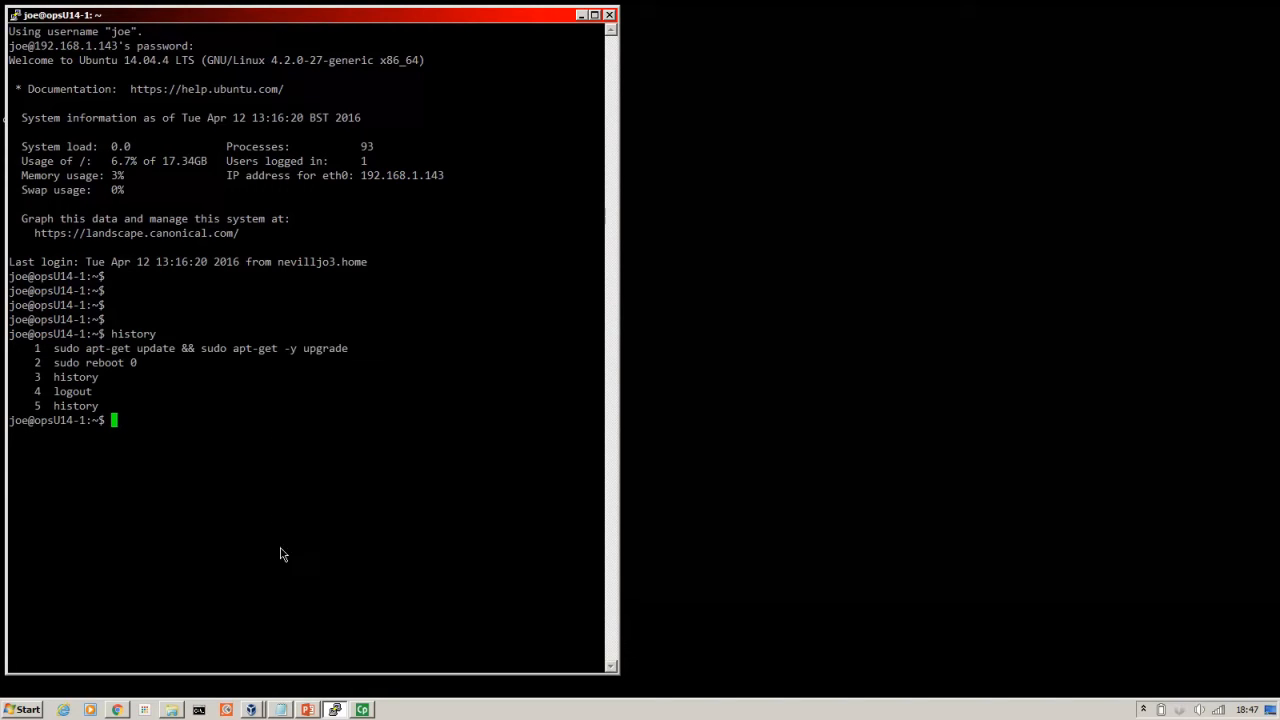
{"action": "mouse_move", "coordinate": [285, 633]}
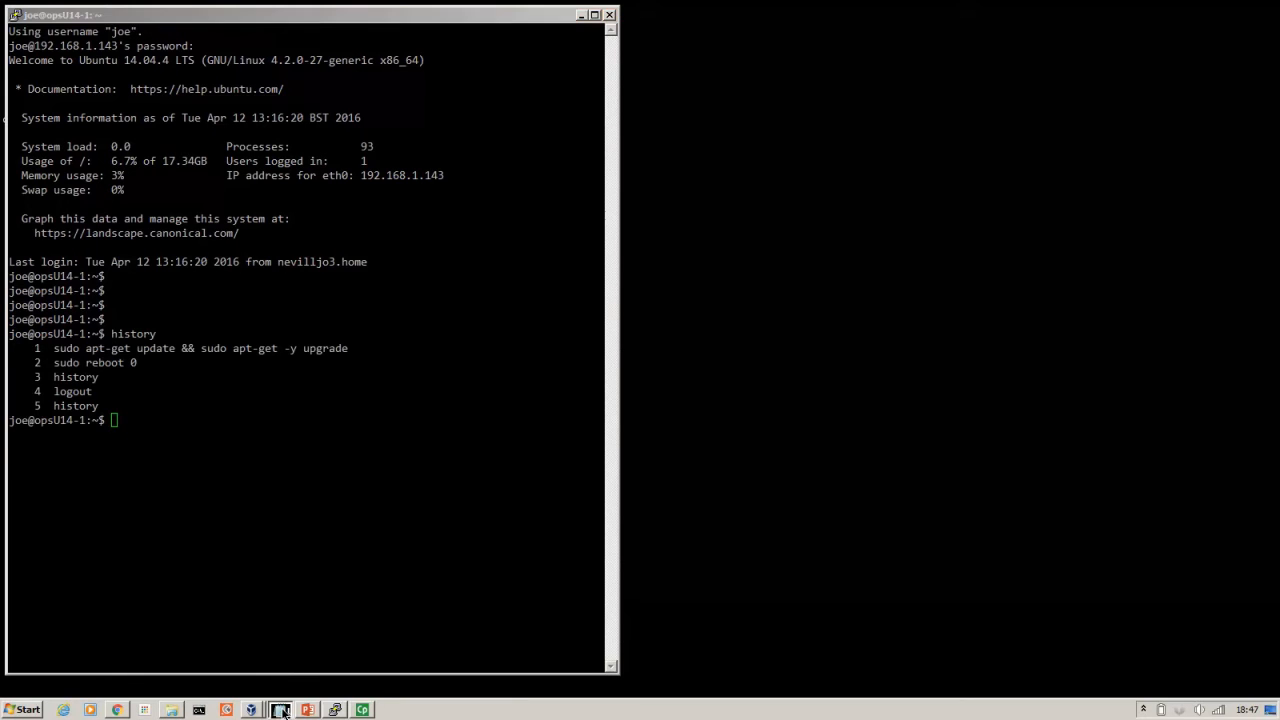
{"action": "left_click", "coordinate": [280, 709]}
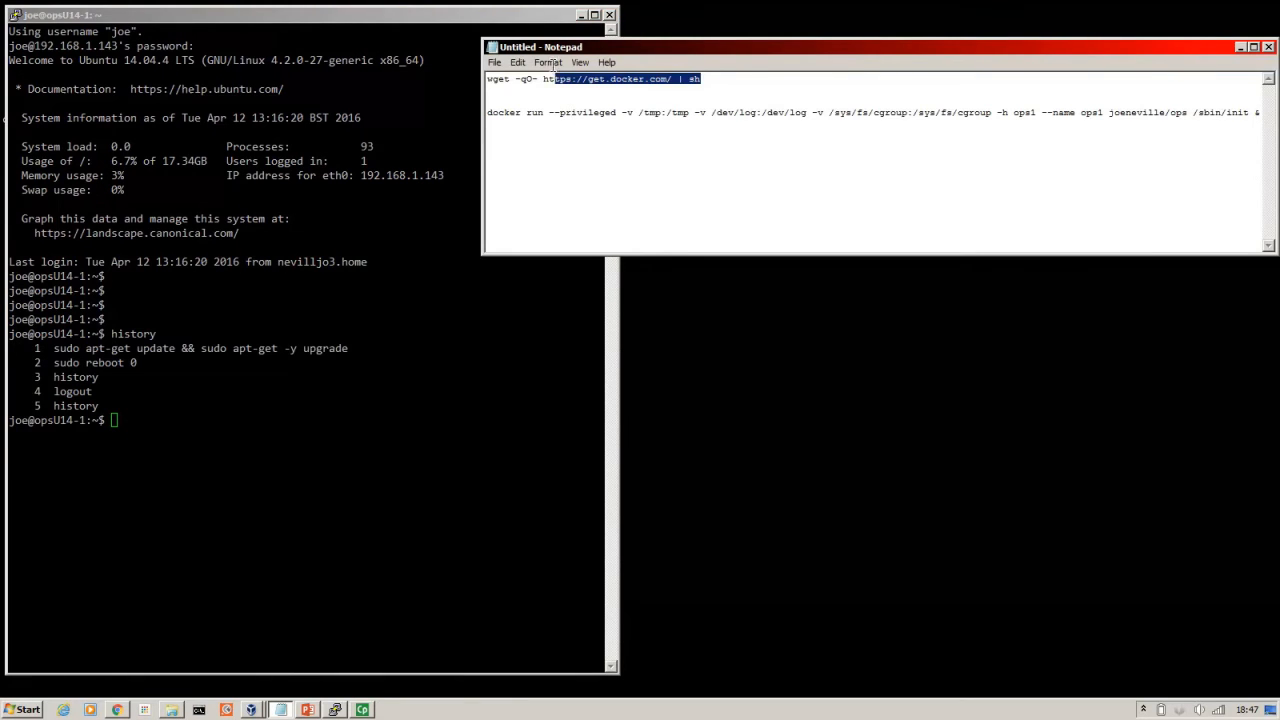
{"action": "left_click", "coordinate": [350, 365]}
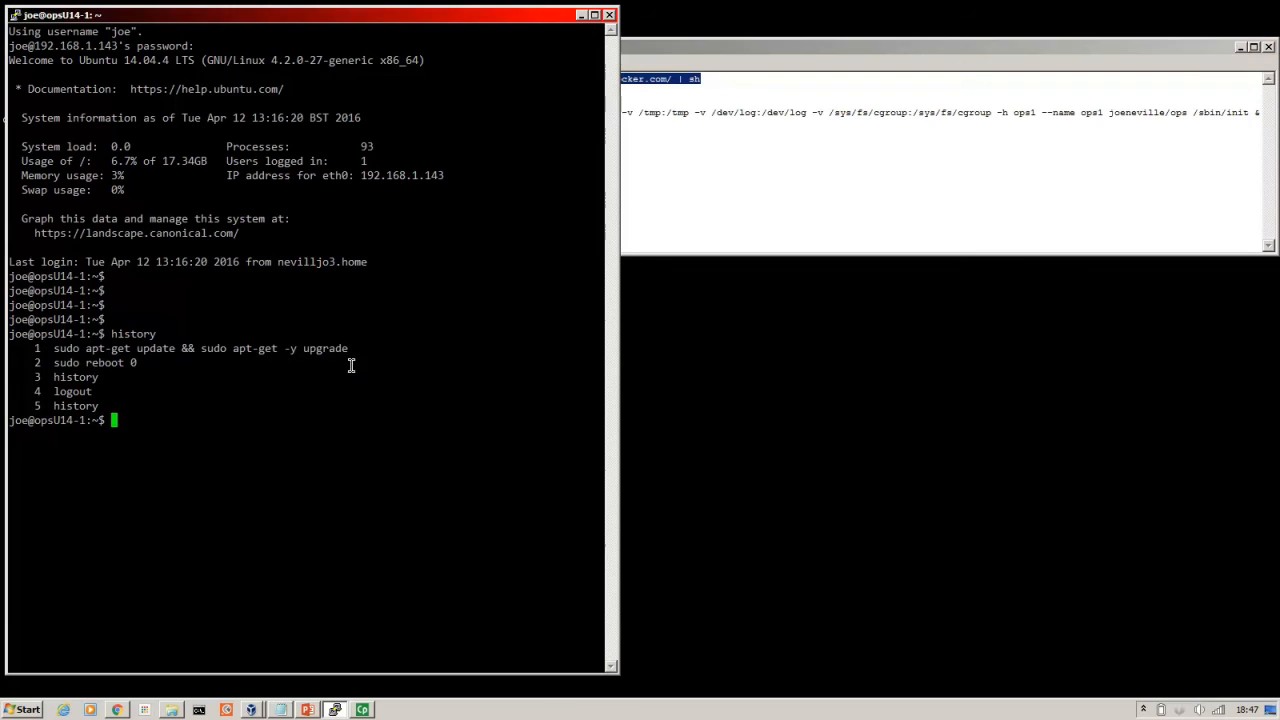
{"action": "type", "text": "wget -qO- https://get.docker.com/ | sh"}
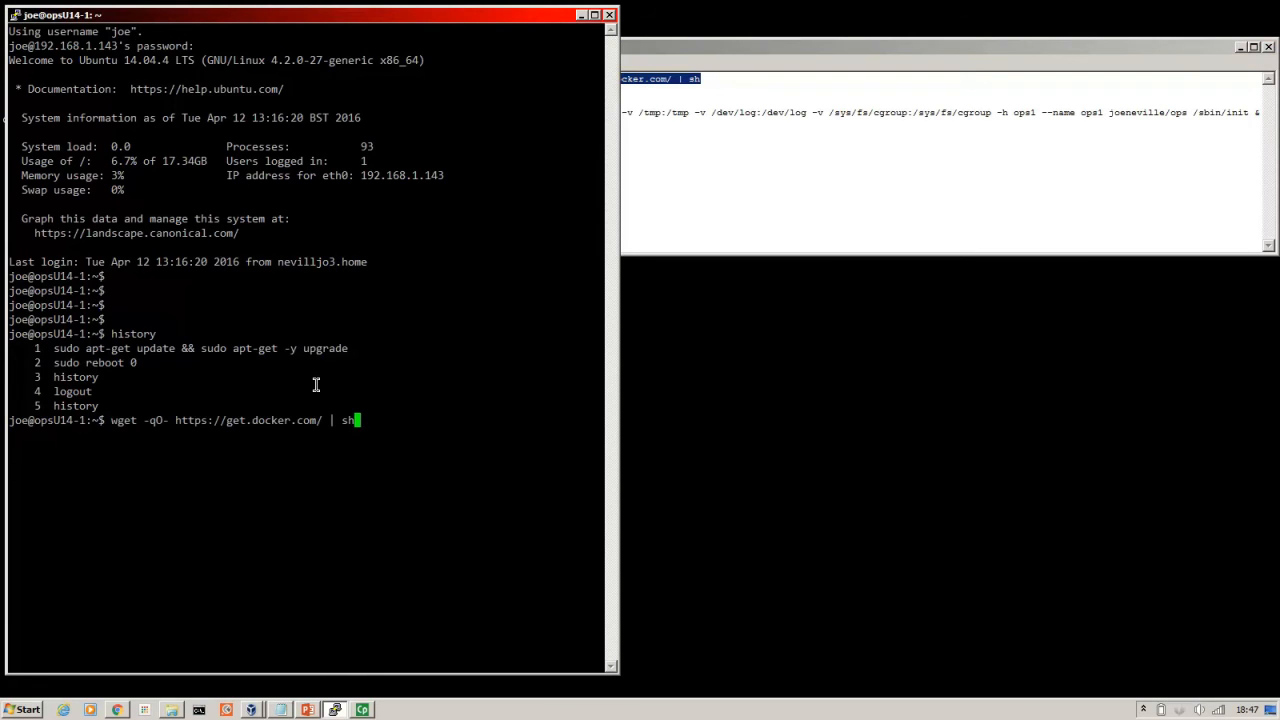
{"action": "key", "text": "Return"}
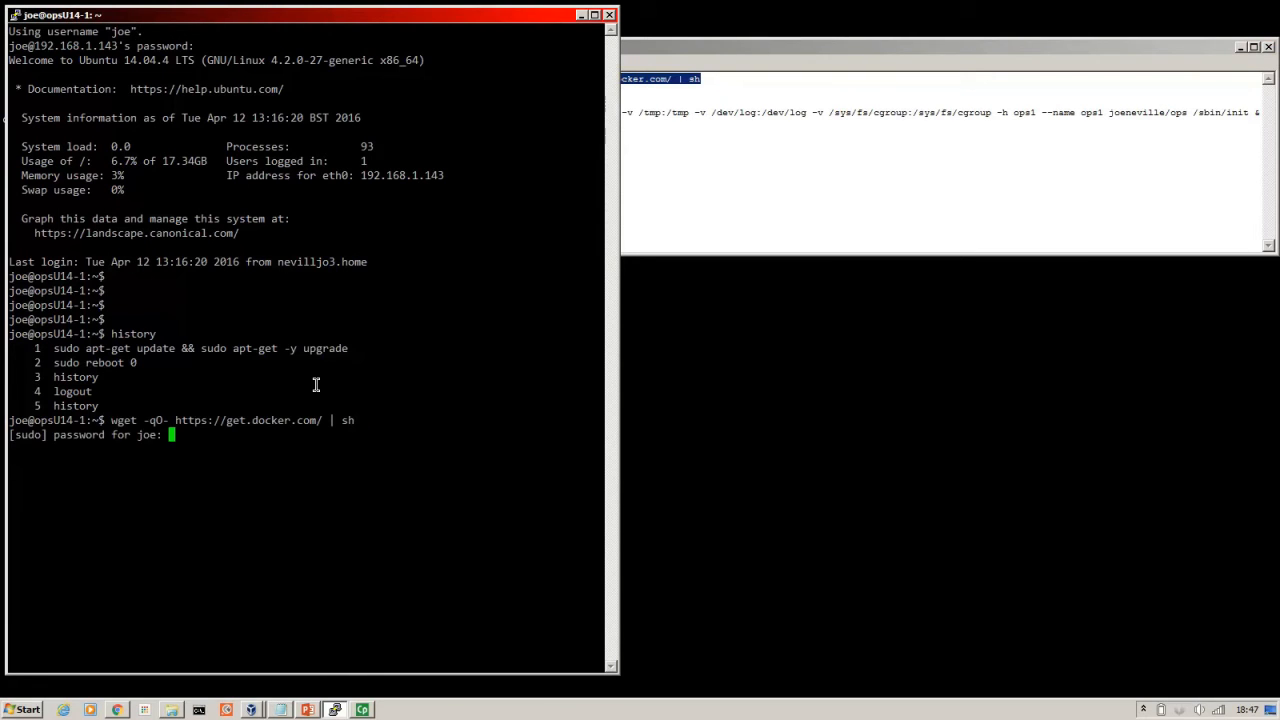
{"action": "key", "text": "Return"}
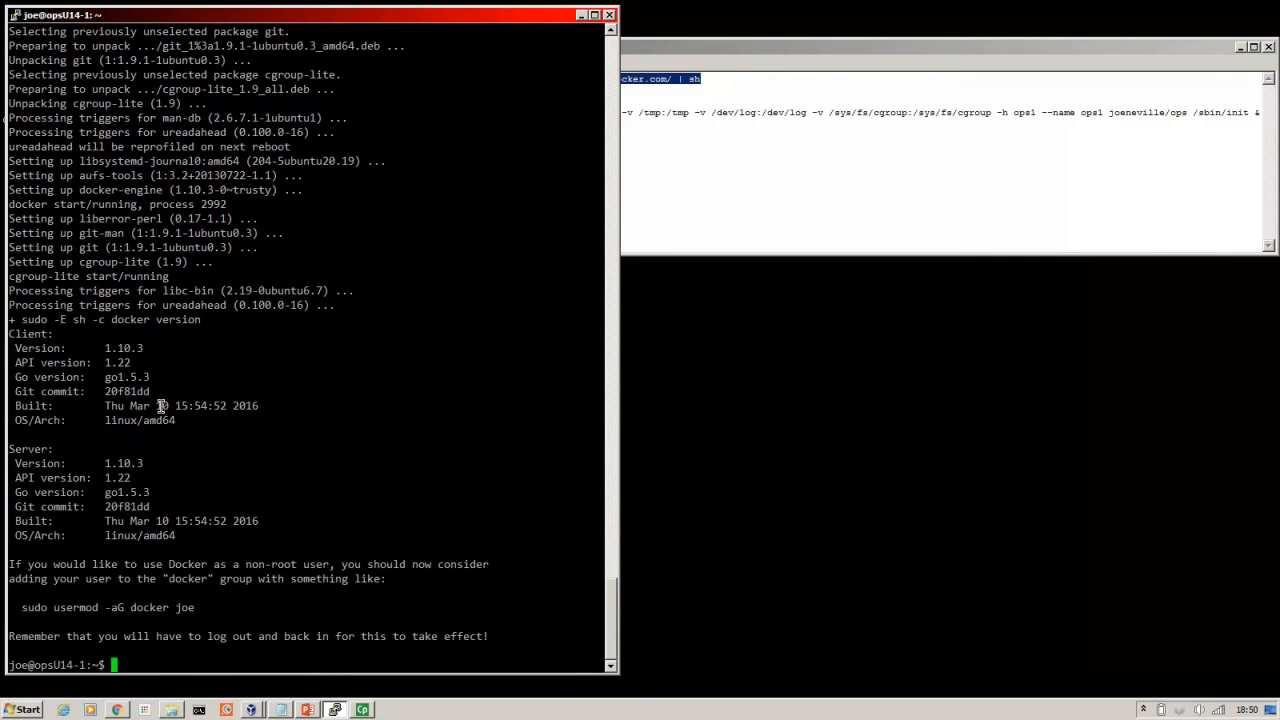
{"action": "mouse_move", "coordinate": [50, 492]}
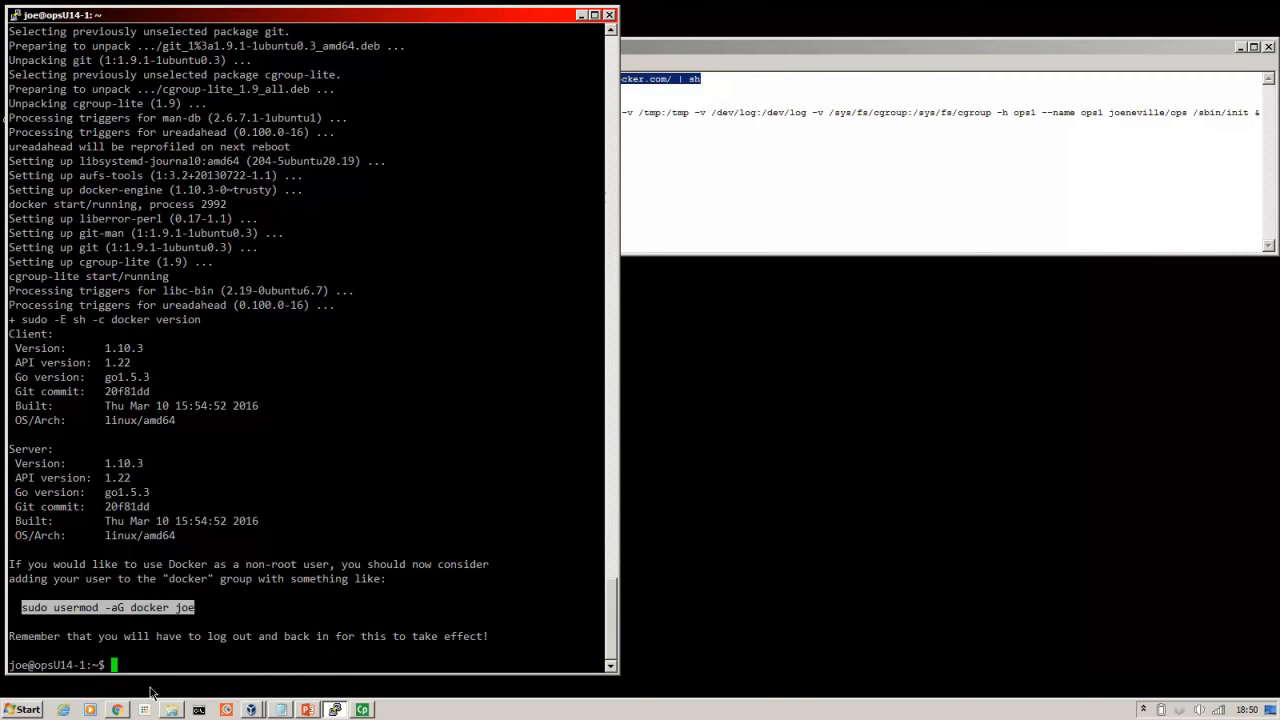
{"action": "mouse_move", "coordinate": [139, 657]}
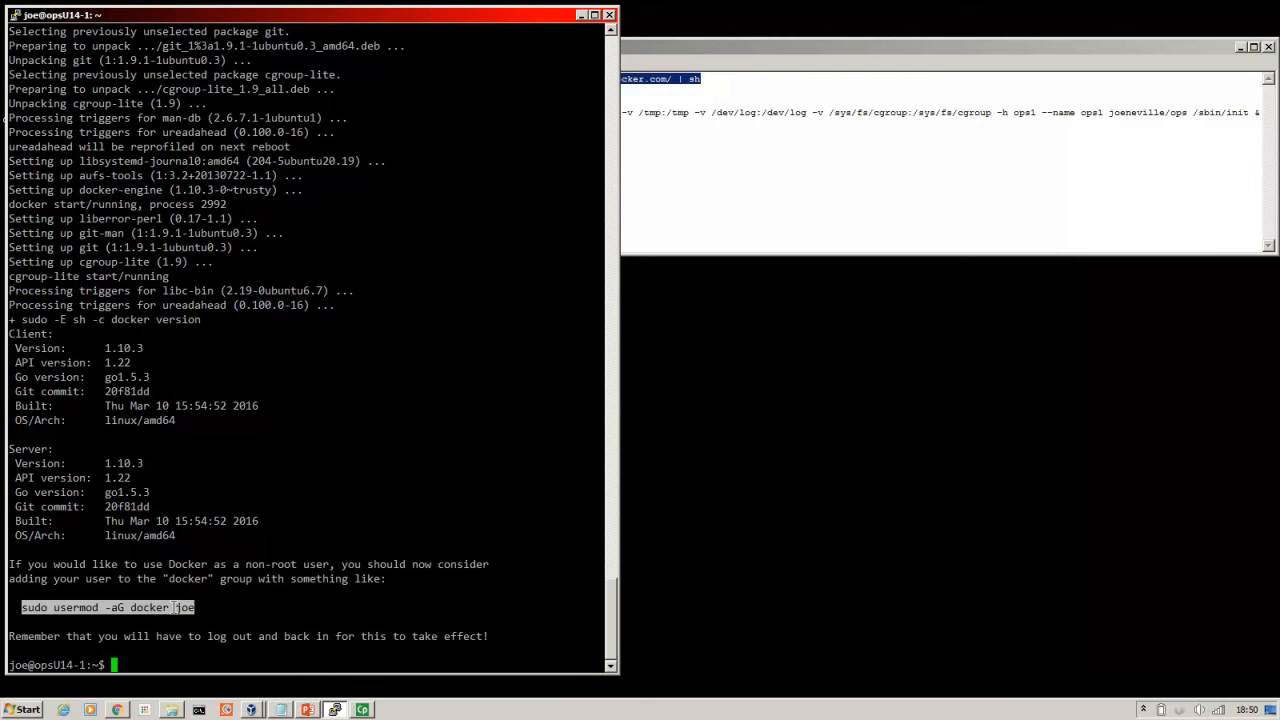
Add user joe to the docker group with usermod, then log out.
{"action": "type", "text": "sudo usermod -aG docker joe"}
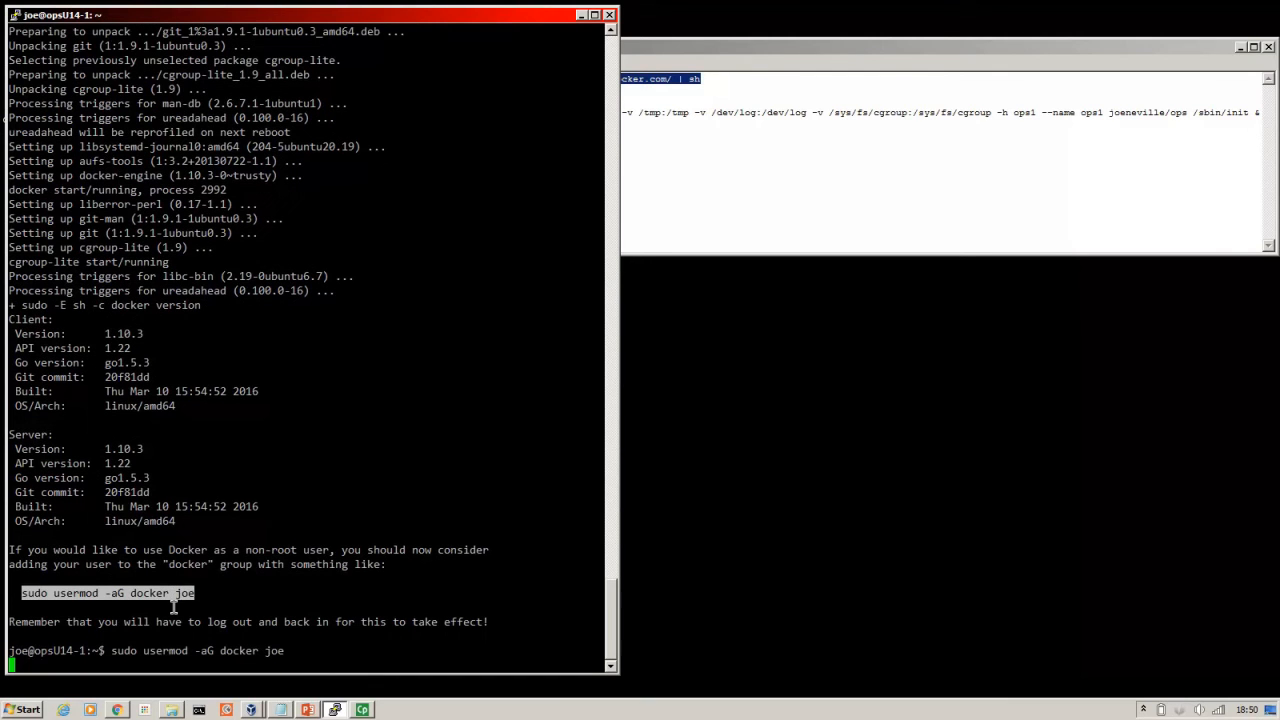
{"action": "type", "text": "logout"}
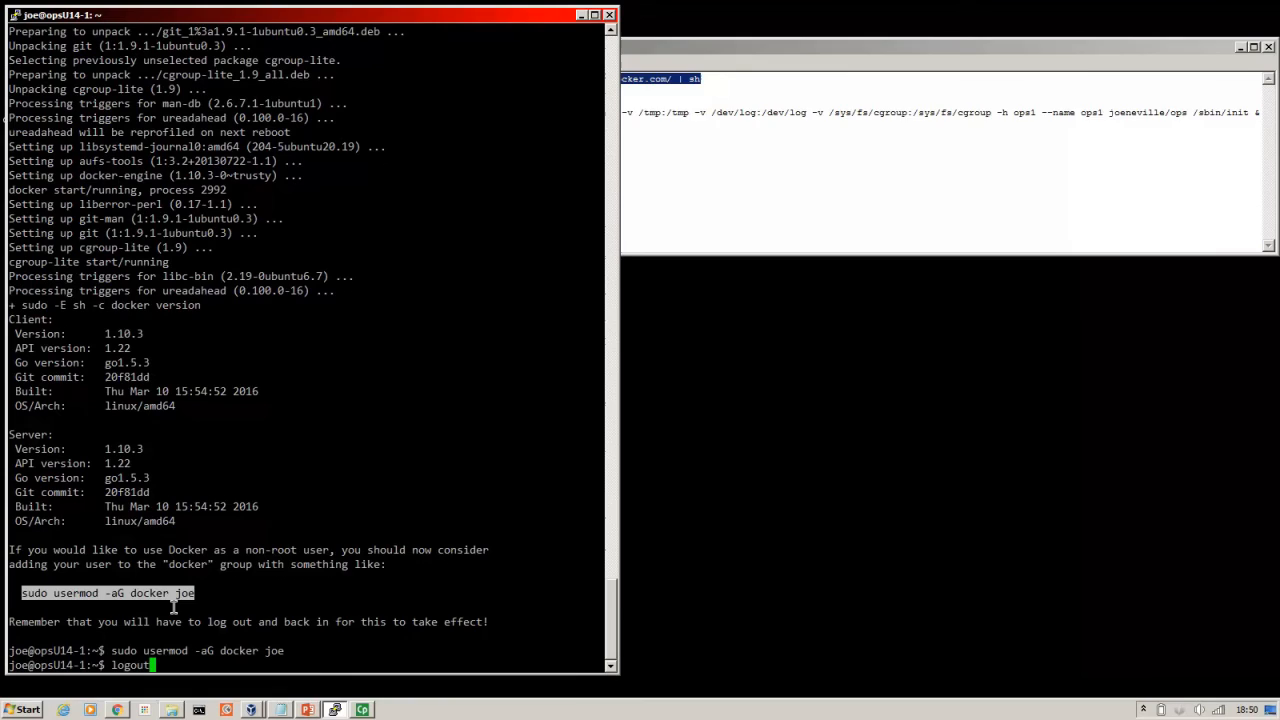
{"action": "key", "text": "Return"}
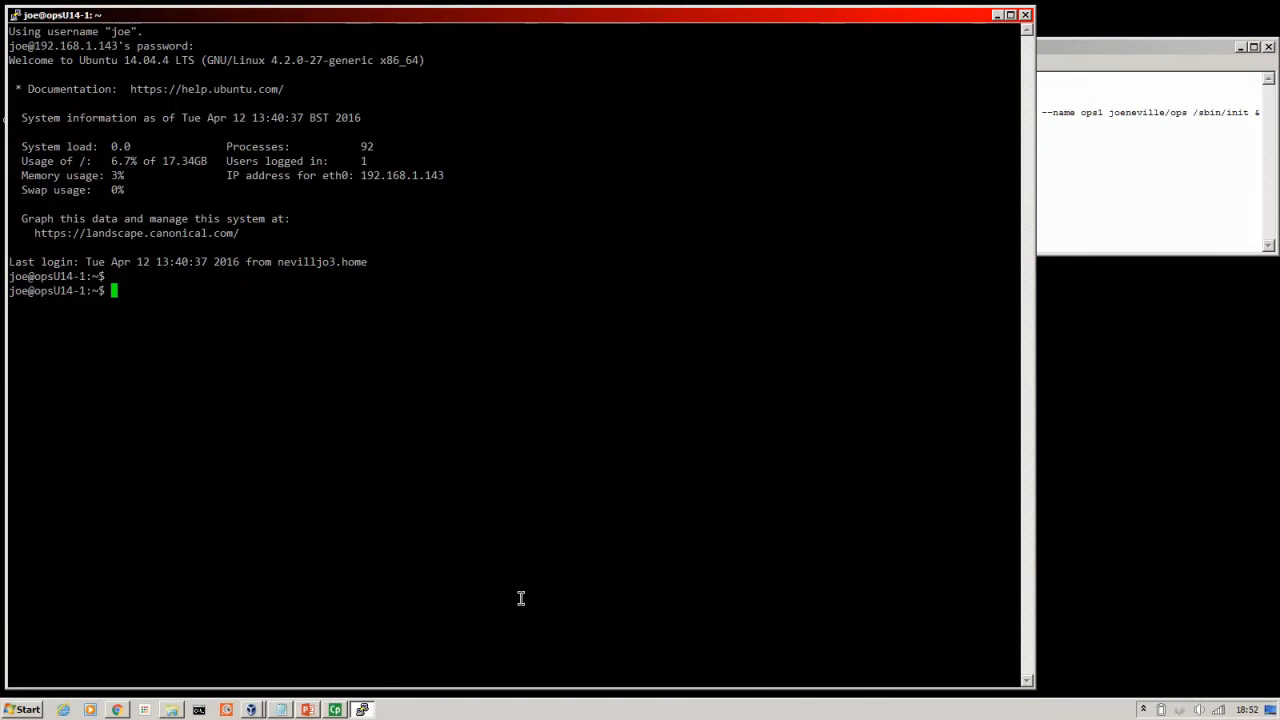
{"action": "mouse_move", "coordinate": [854, 498]}
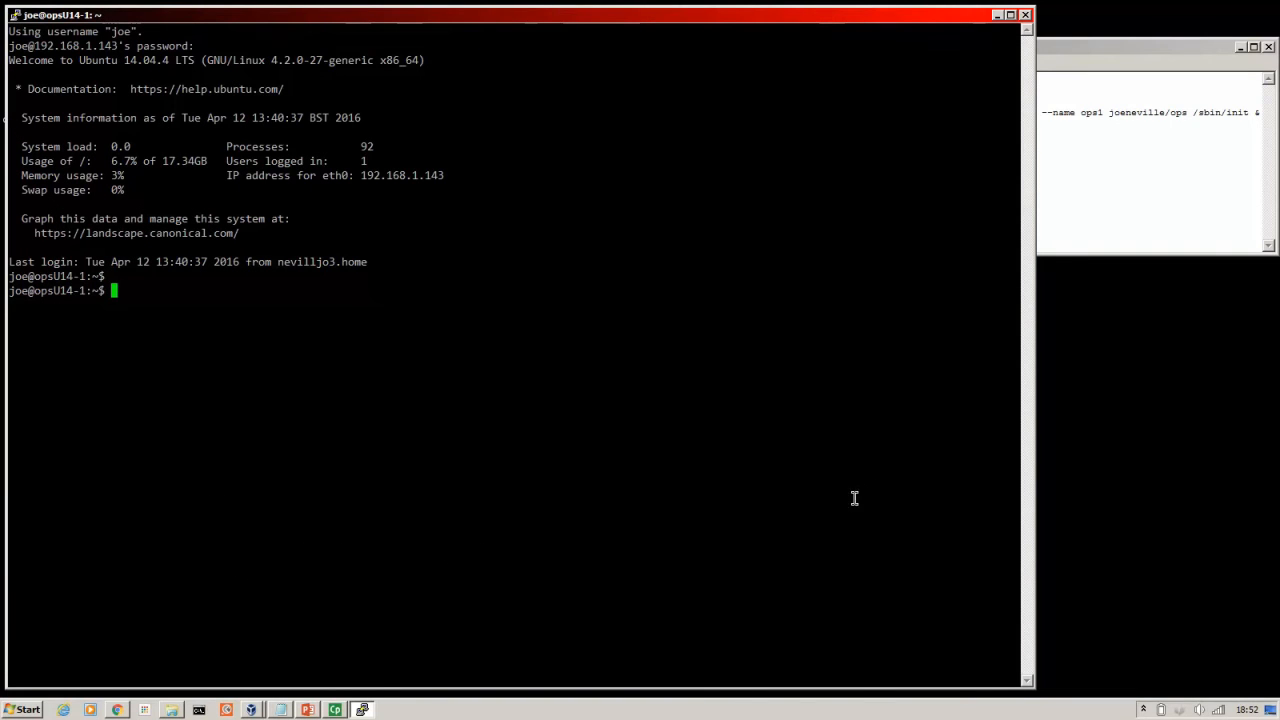
{"action": "mouse_move", "coordinate": [1031, 314]}
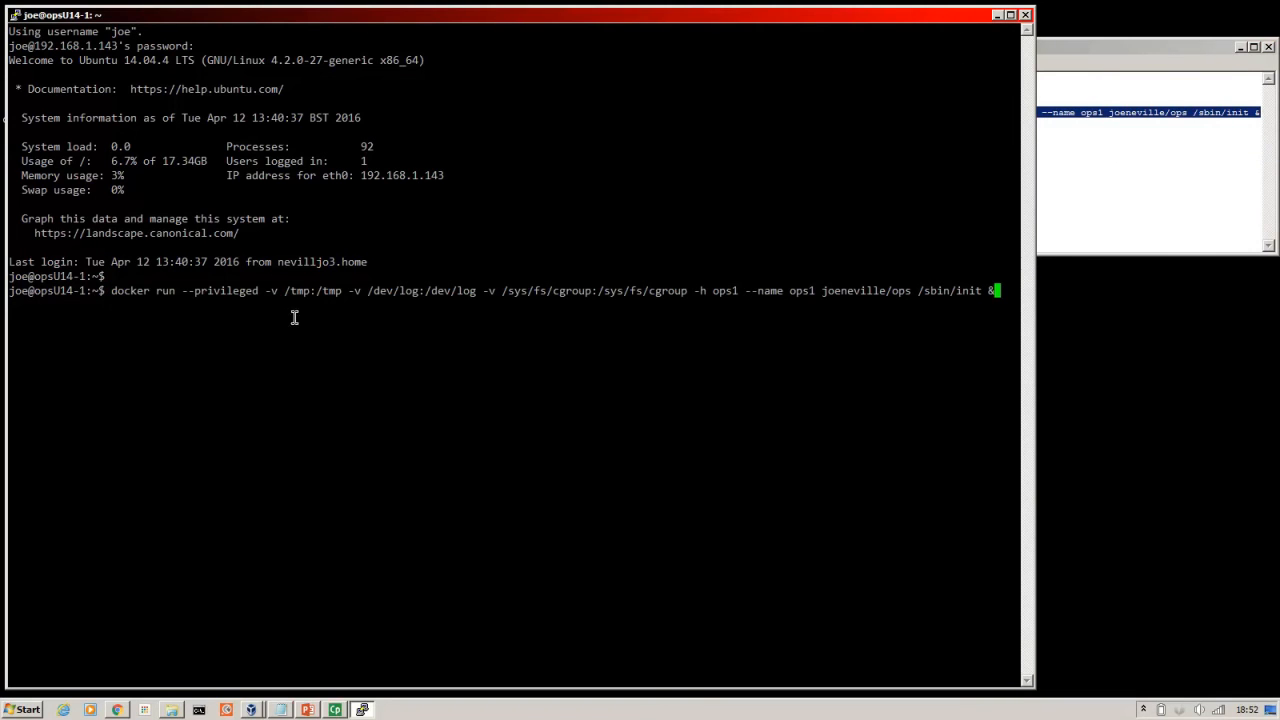
{"action": "mouse_move", "coordinate": [215, 360]}
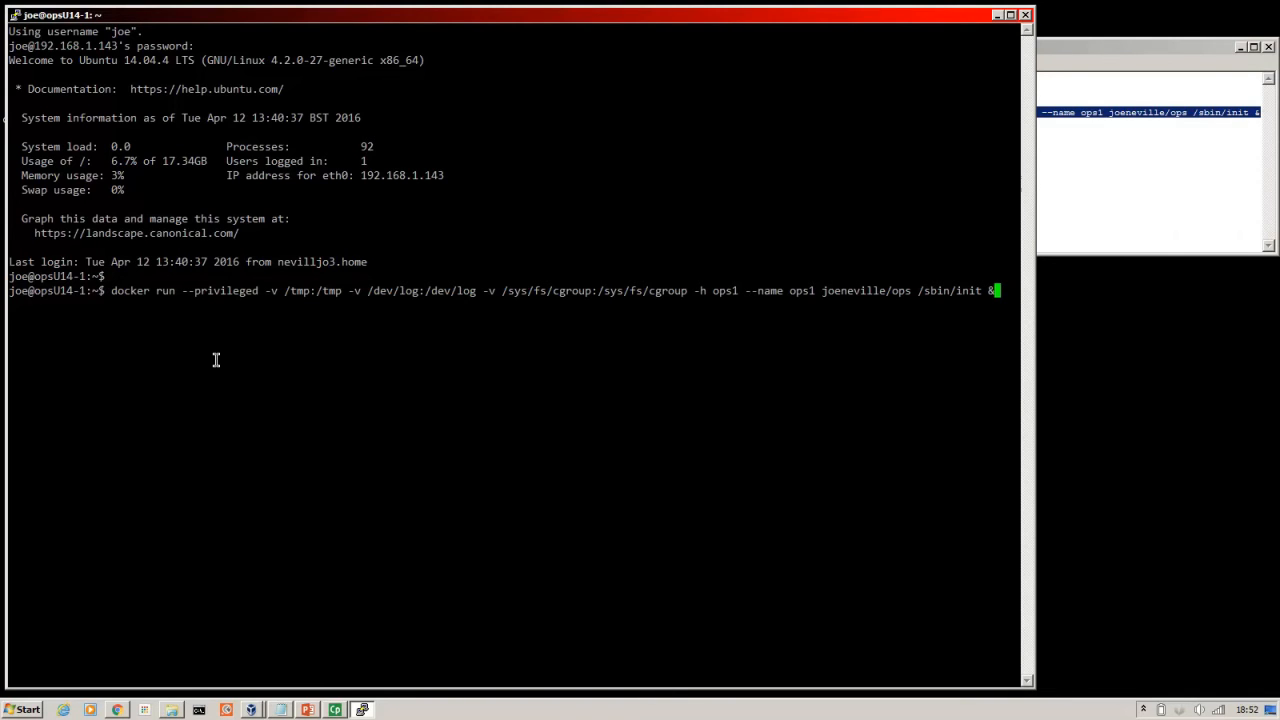
{"action": "mouse_move", "coordinate": [743, 312]}
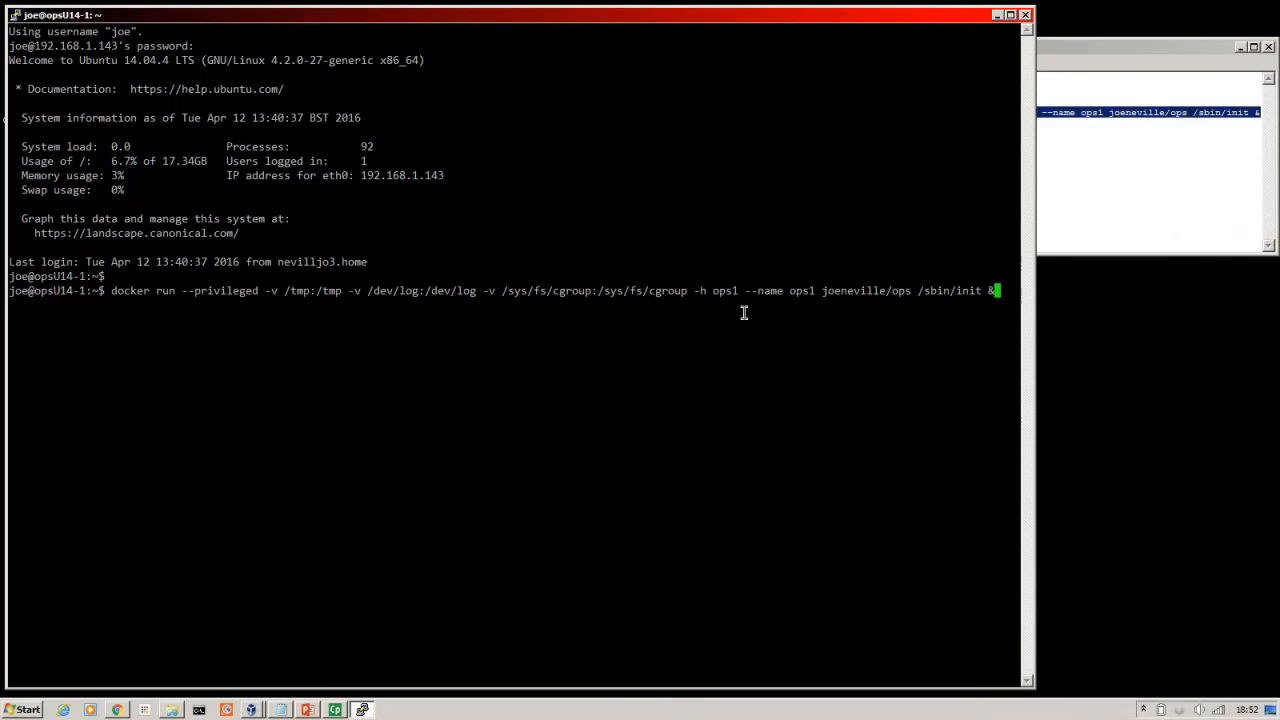
{"action": "mouse_move", "coordinate": [797, 357]}
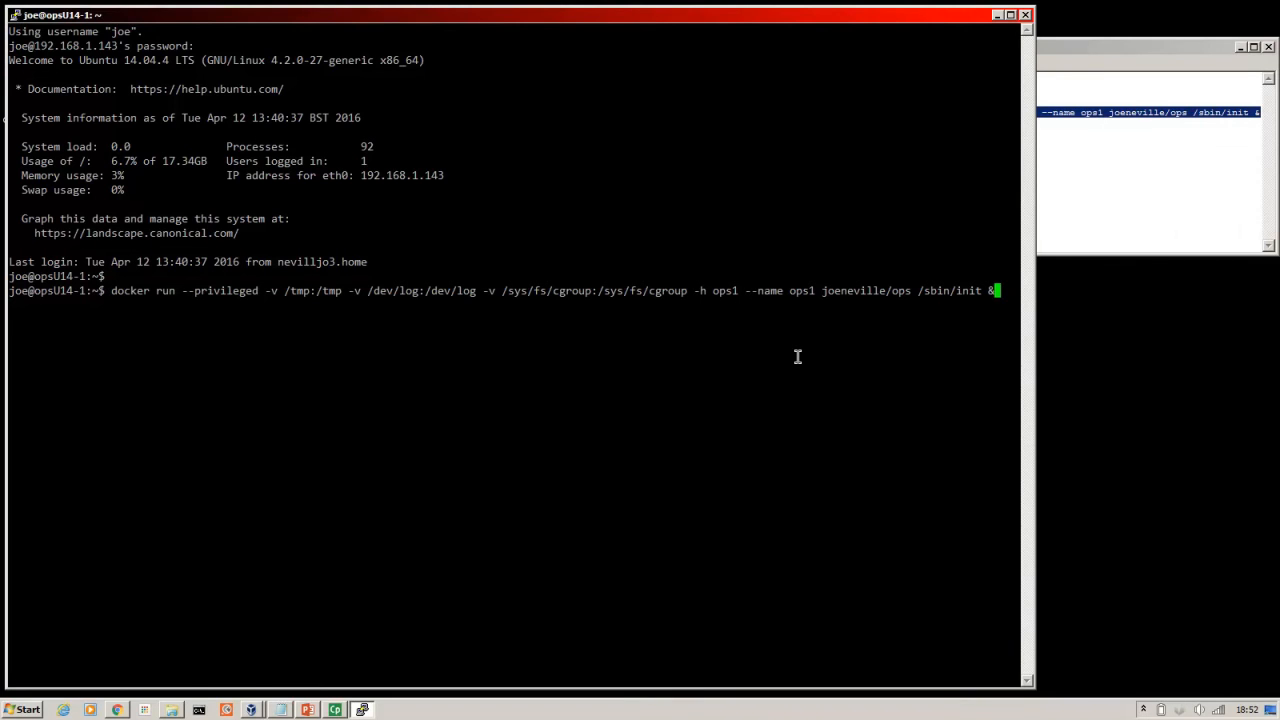
{"action": "mouse_move", "coordinate": [843, 318]}
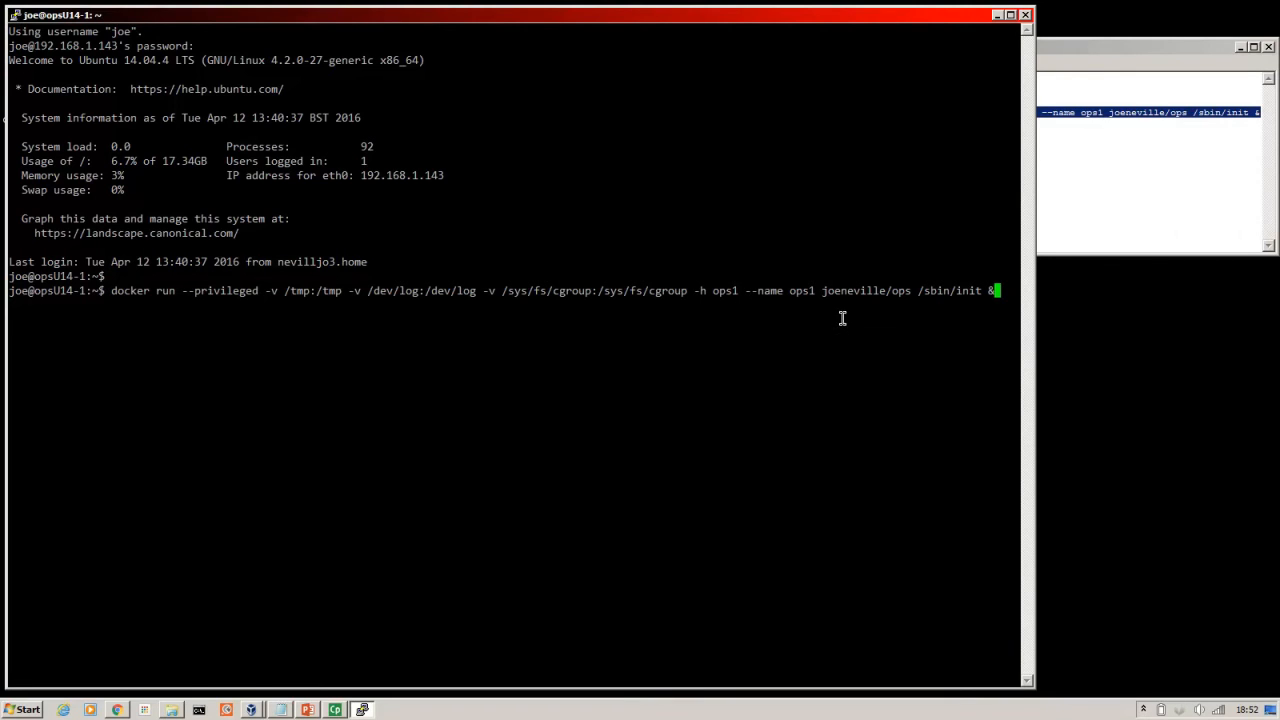
{"action": "mouse_move", "coordinate": [869, 305]}
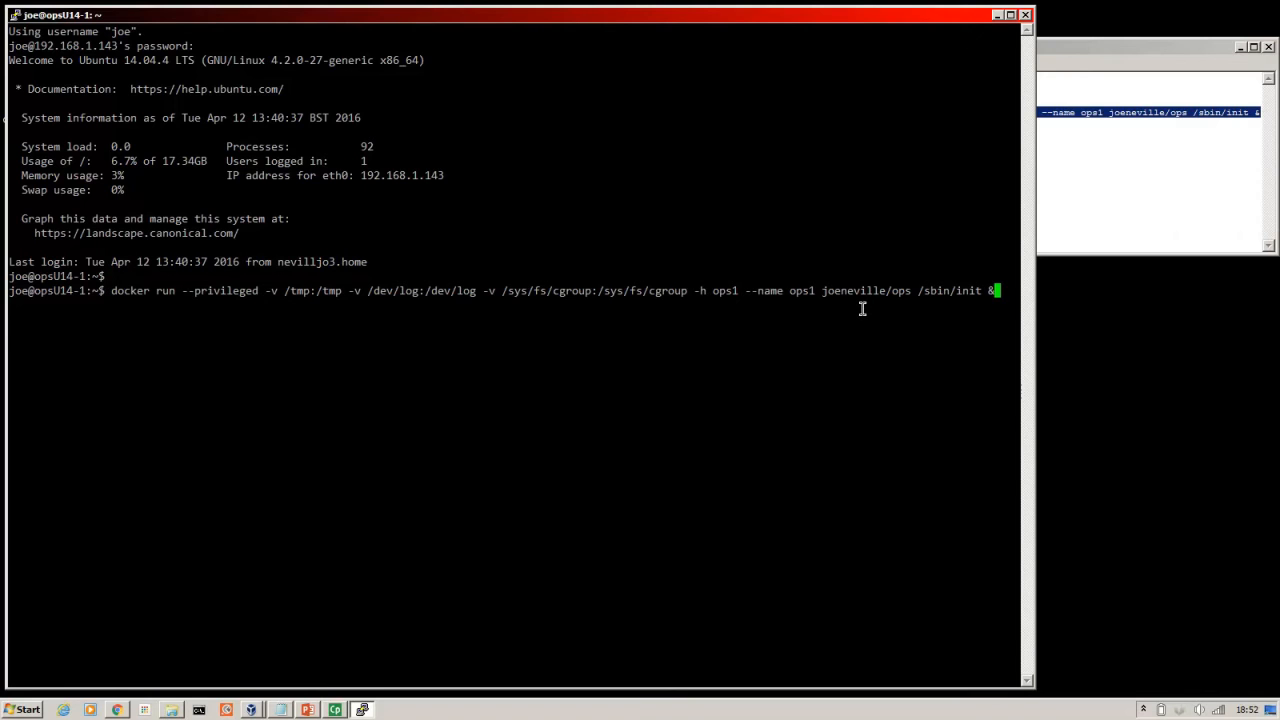
Launch the privileged ops1 container from joeneville/ops with /sbin/init in the background.
{"action": "key", "text": "Return"}
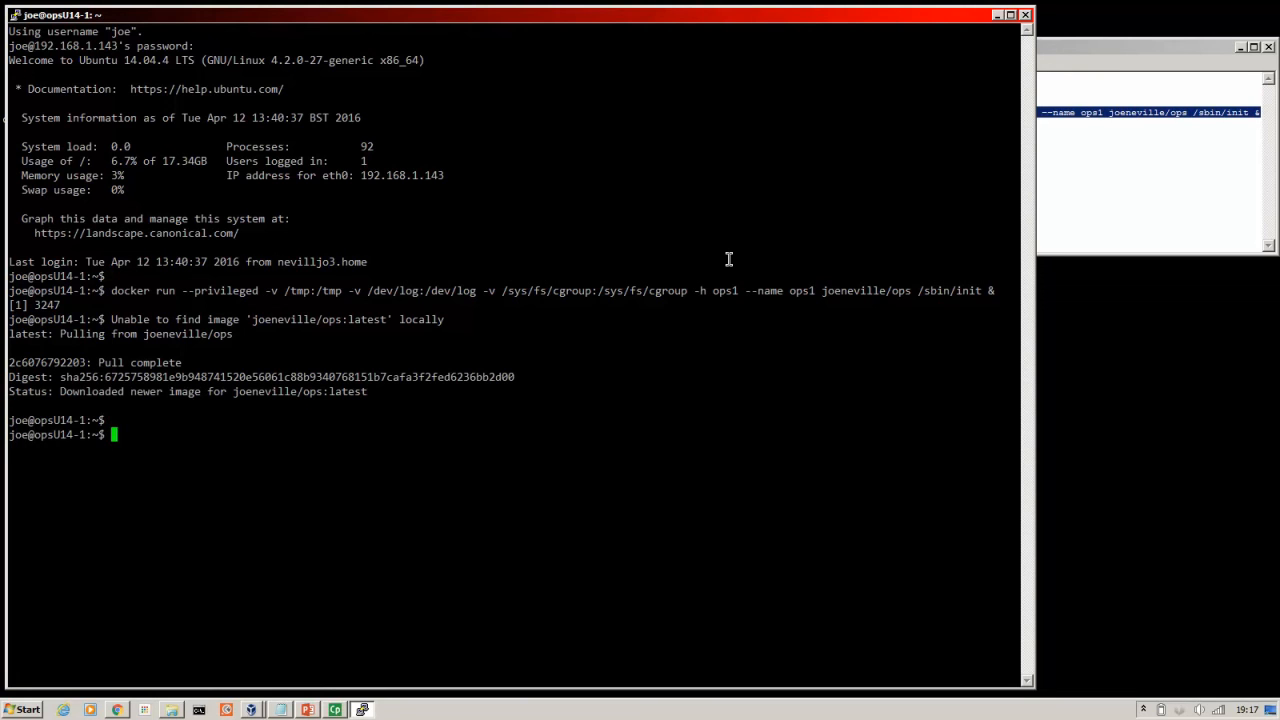
Run 'docker ps' and 'docker network inspect bridge' to confirm ops1 at 172.17.0.2.
{"action": "type", "text": "docker p"}
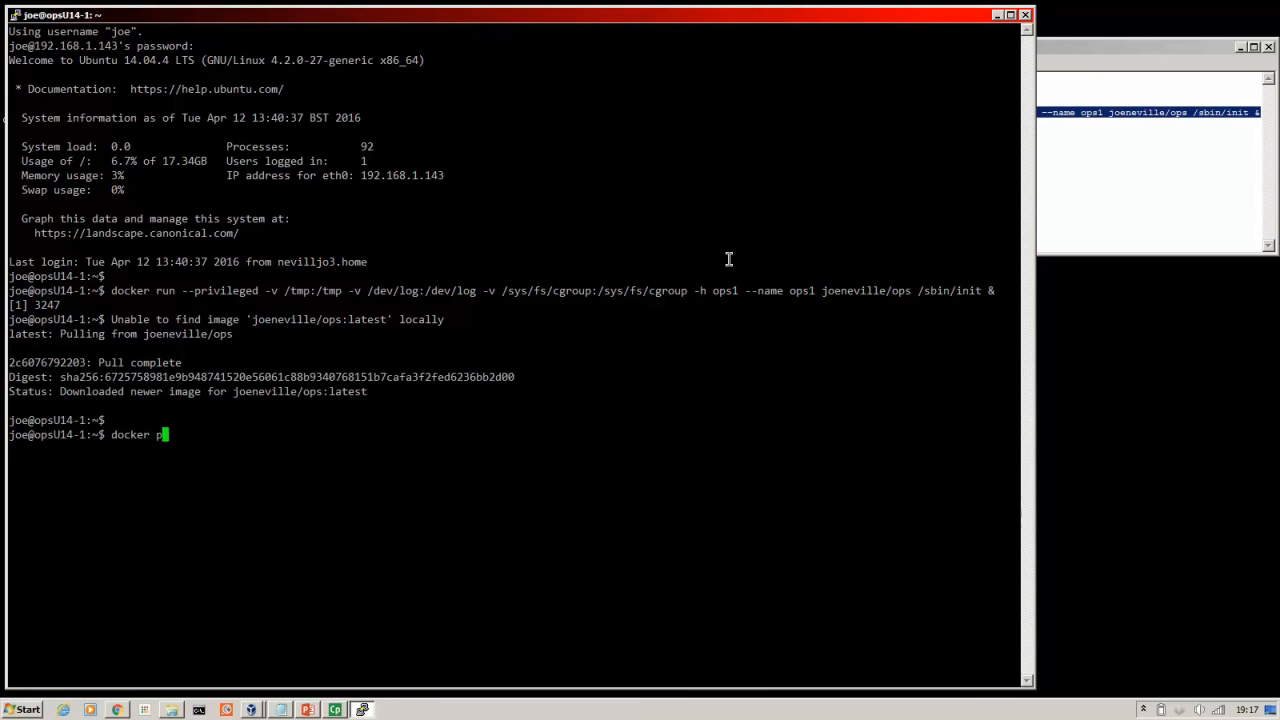
{"action": "key", "text": "Return"}
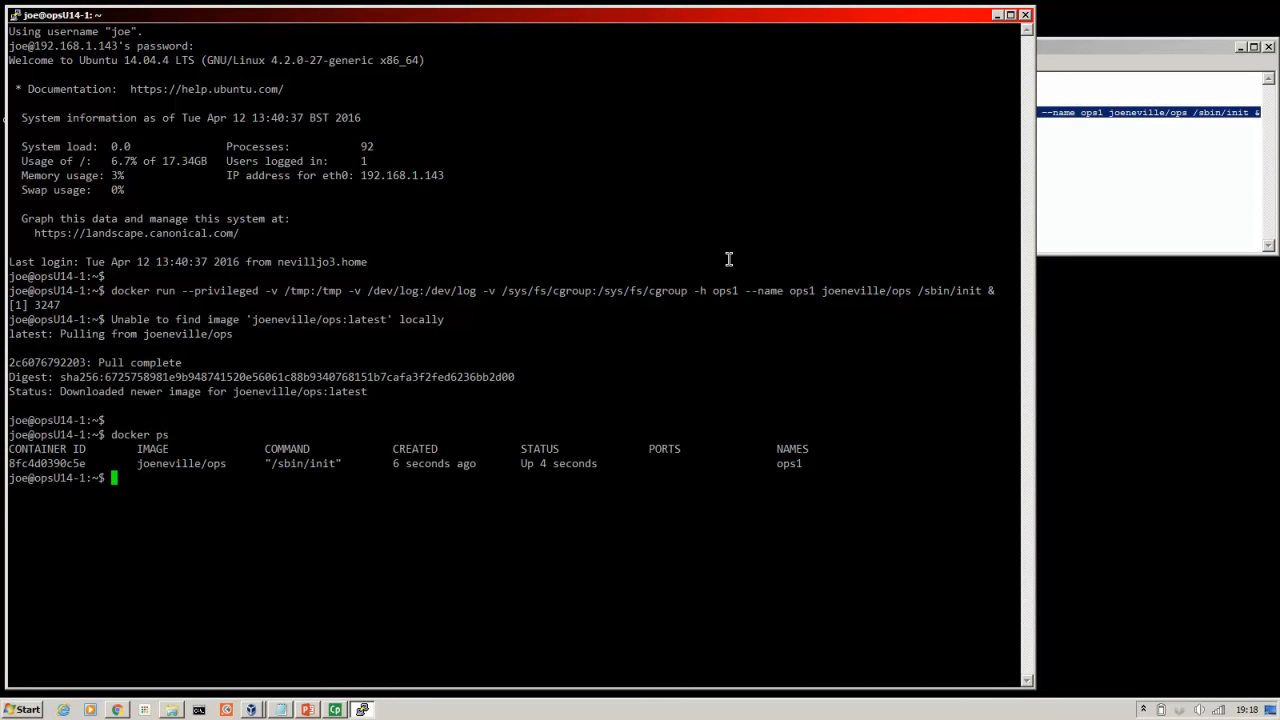
{"action": "type", "text": "docker"}
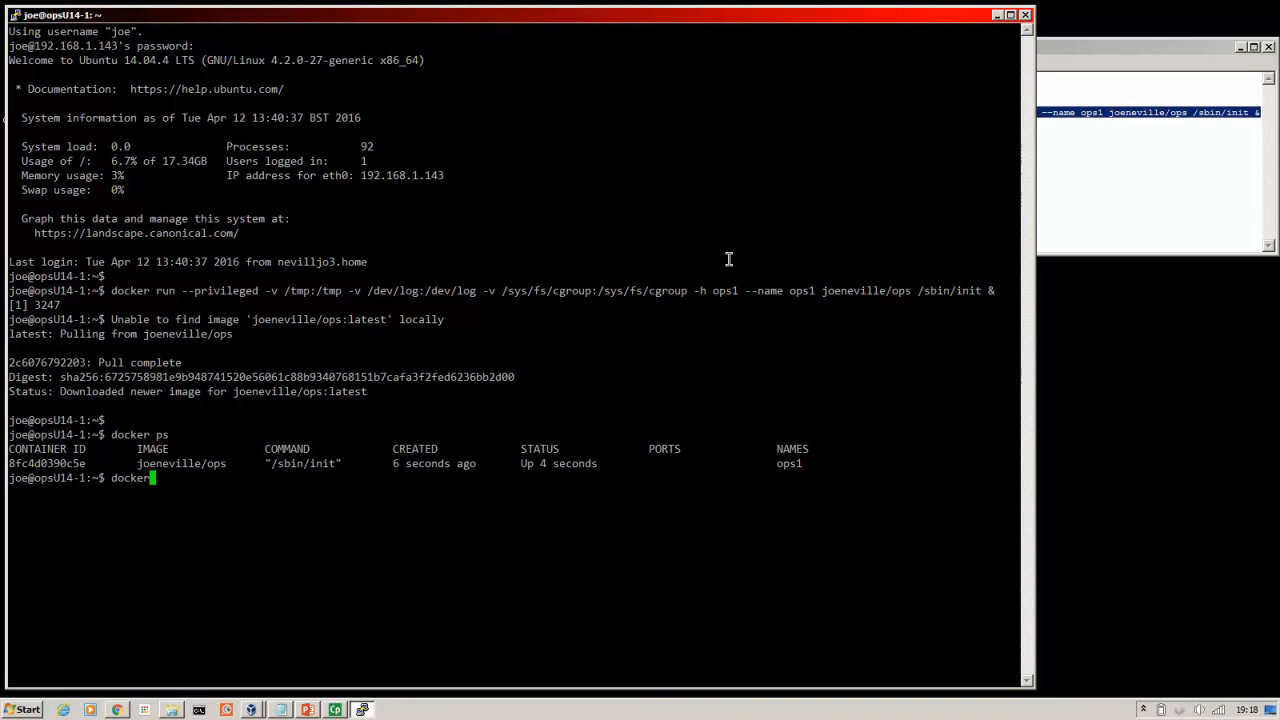
{"action": "type", "text": "network"}
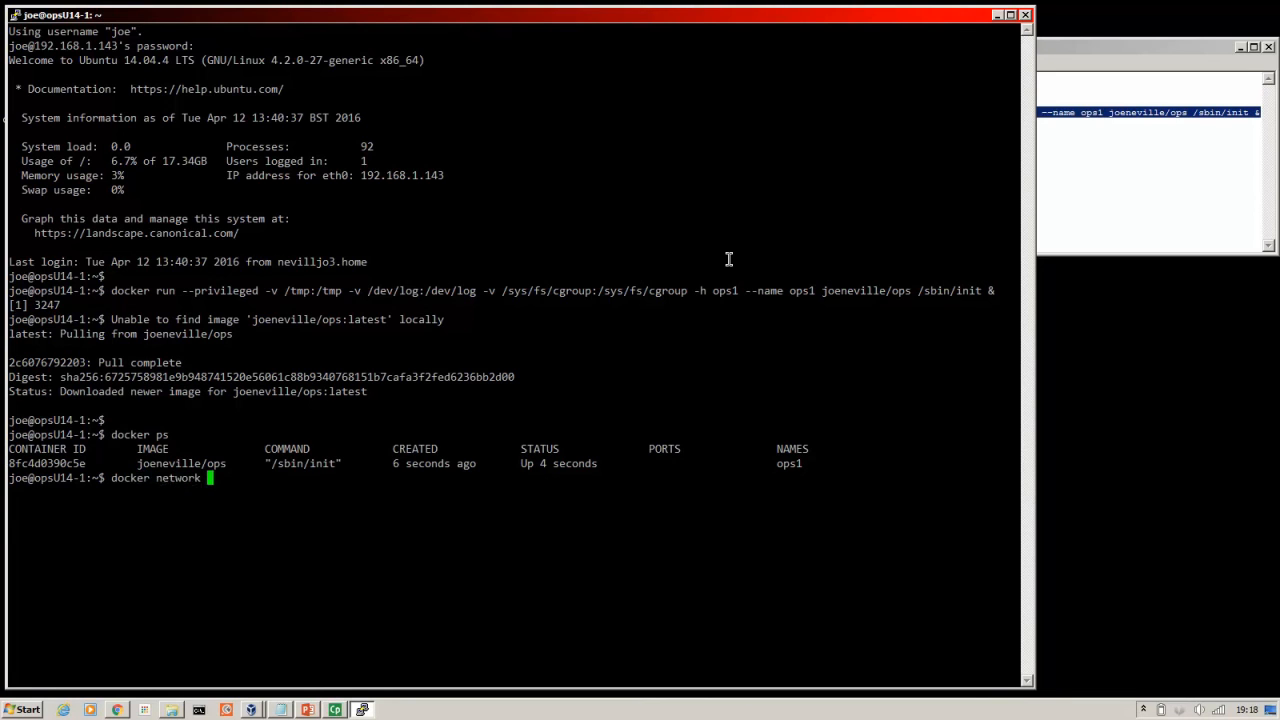
{"action": "type", "text": "inspect br"}
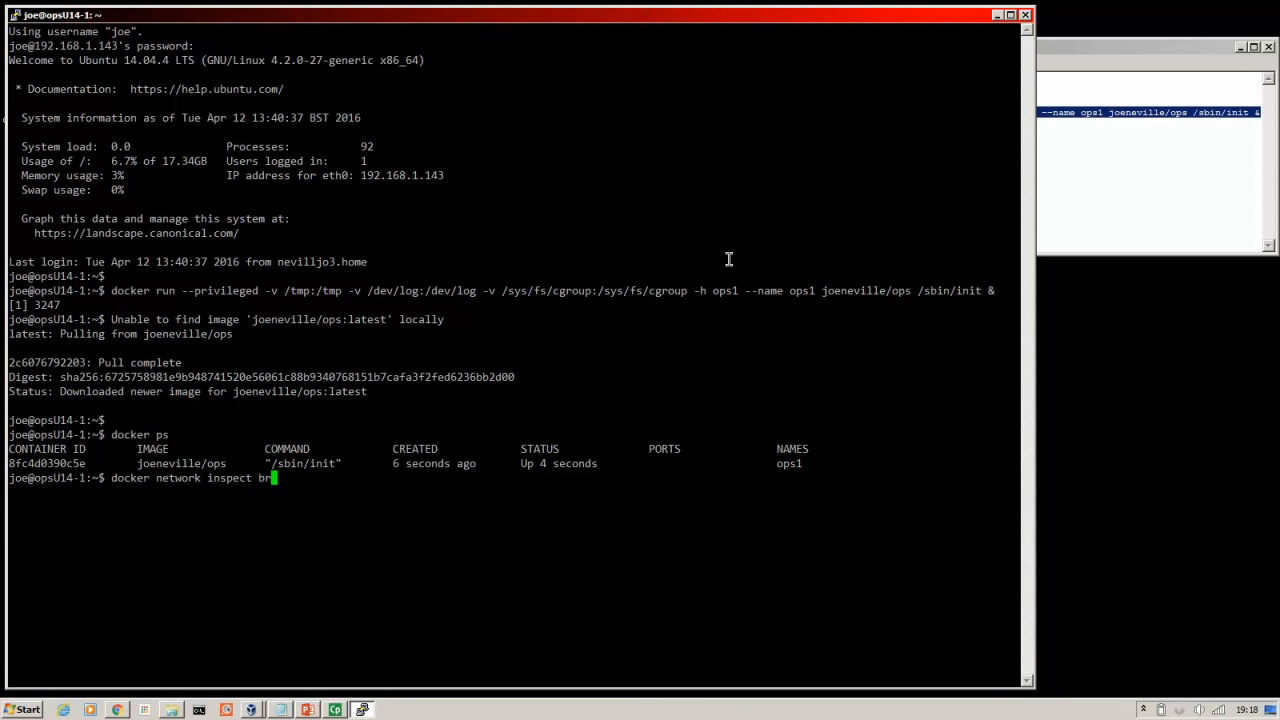
{"action": "key", "text": "Return"}
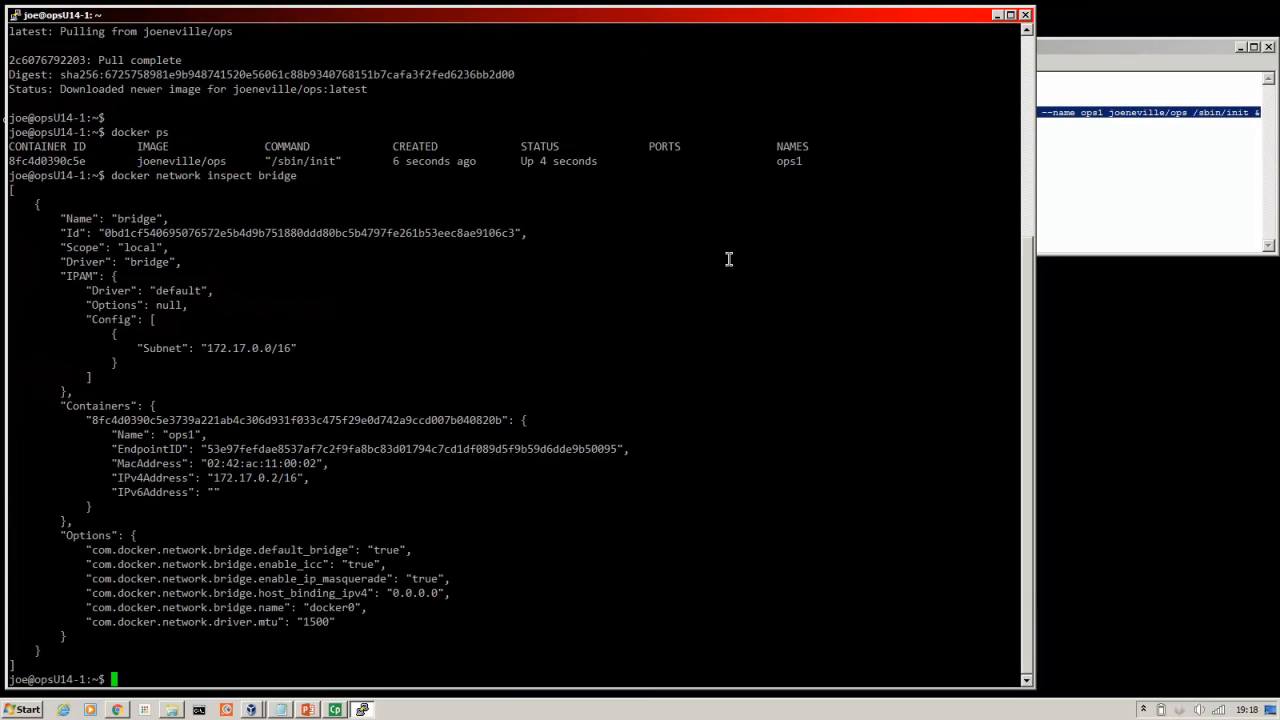
{"action": "mouse_move", "coordinate": [558, 448]}
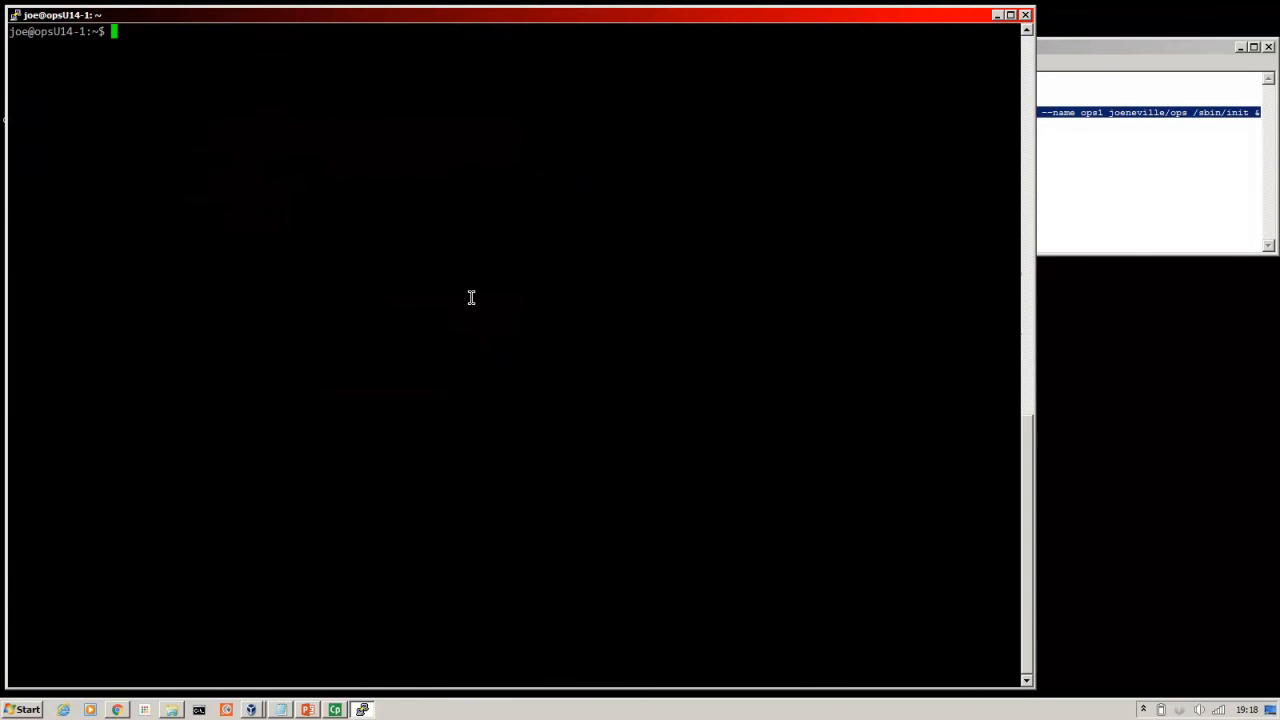
SSH as root to 172.17.0.2, accept the host key, and run 'ip add'.
{"action": "type", "text": "ssh"}
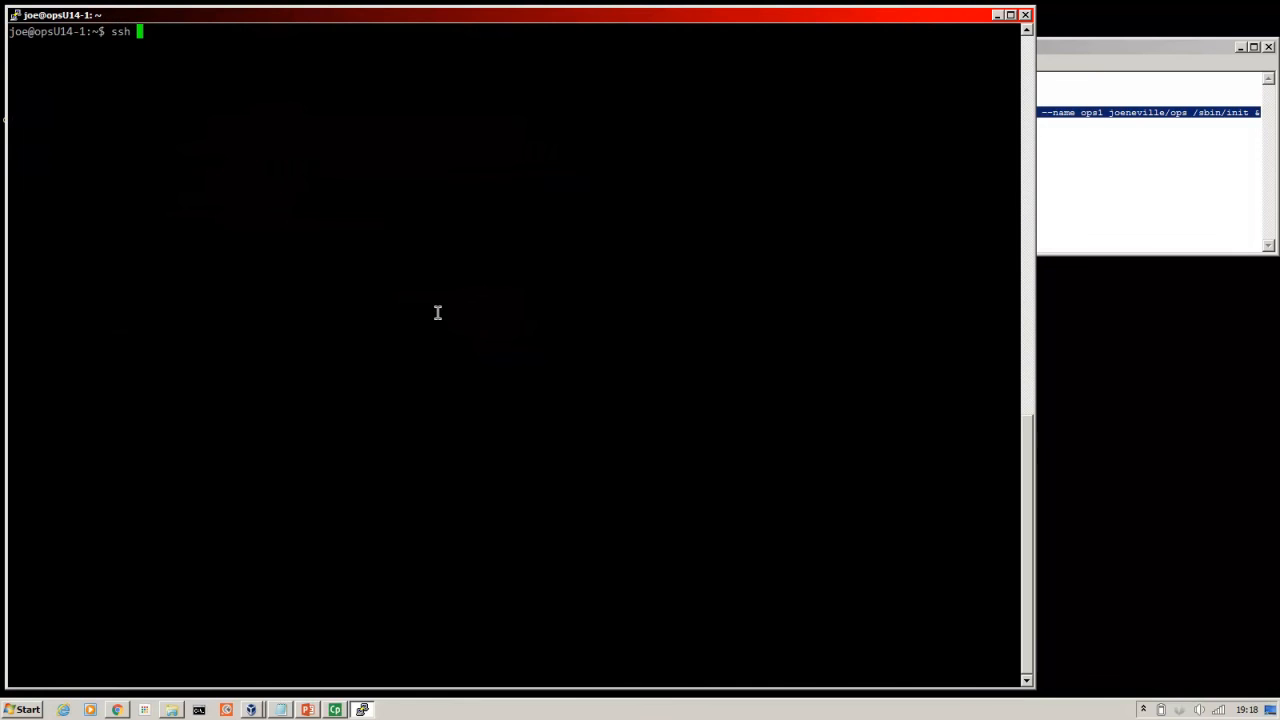
{"action": "type", "text": "root"}
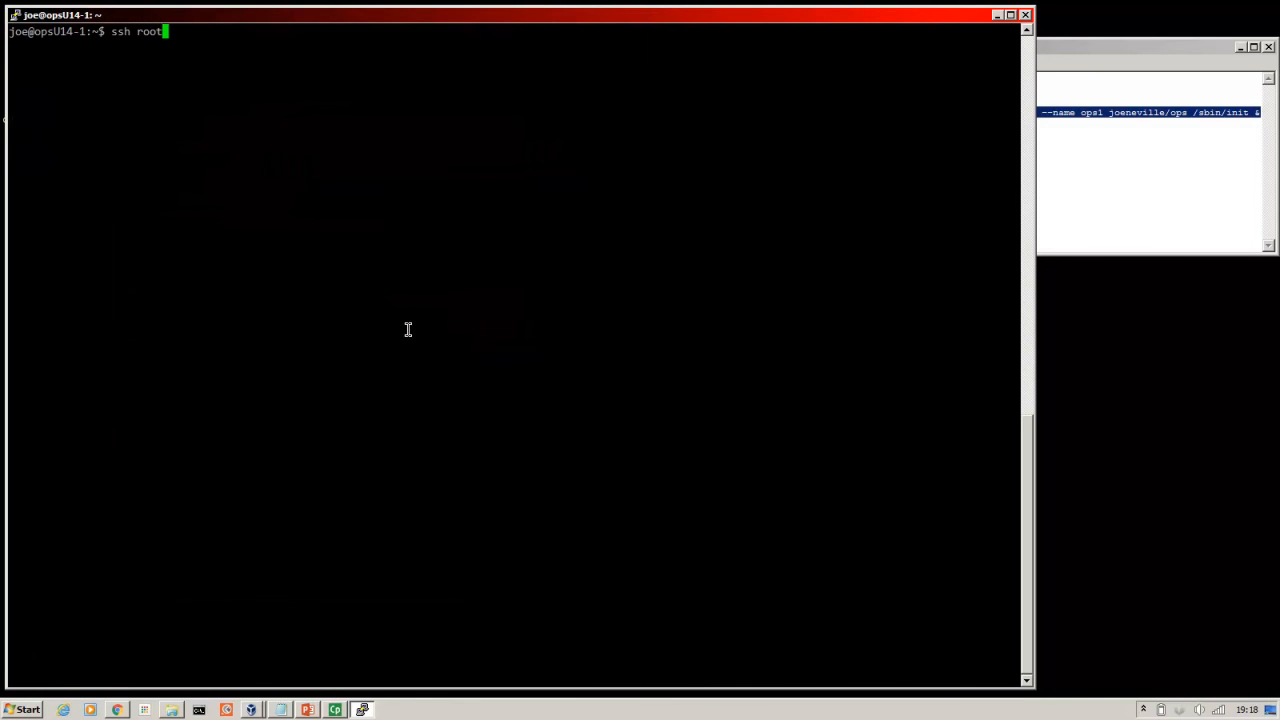
{"action": "type", "text": "@172.1"}
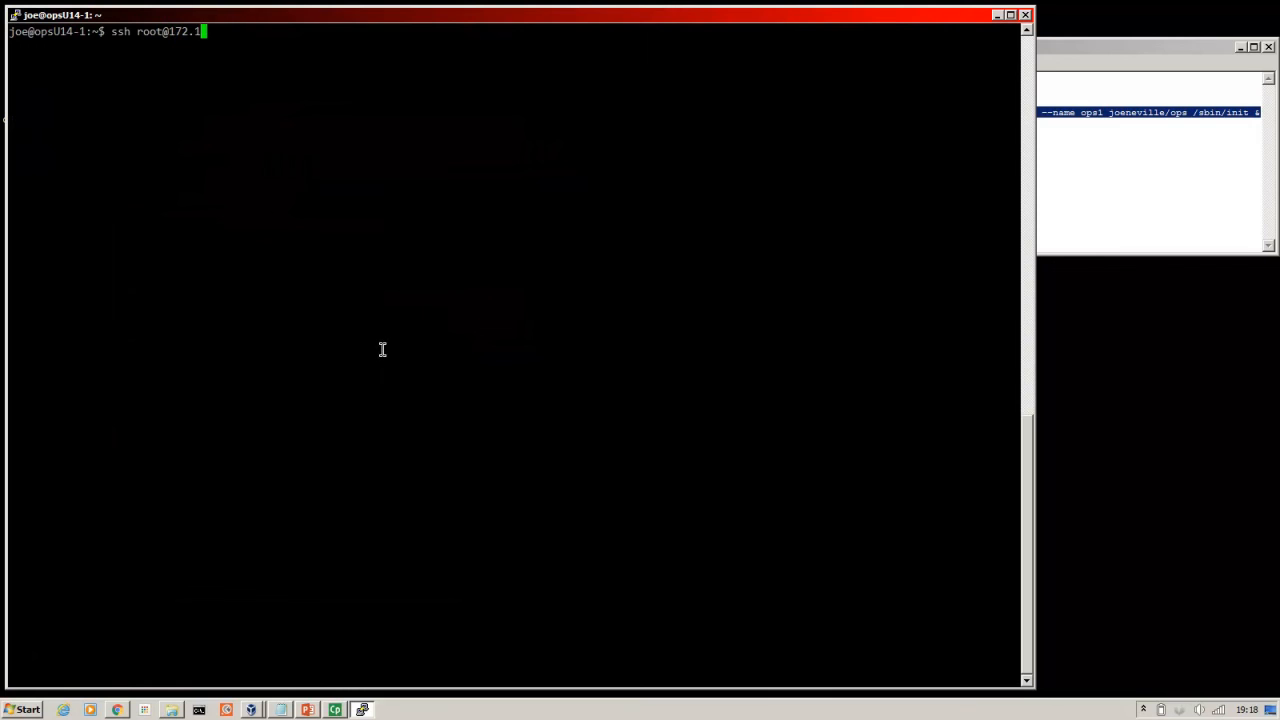
{"action": "type", "text": "7.0.2"}
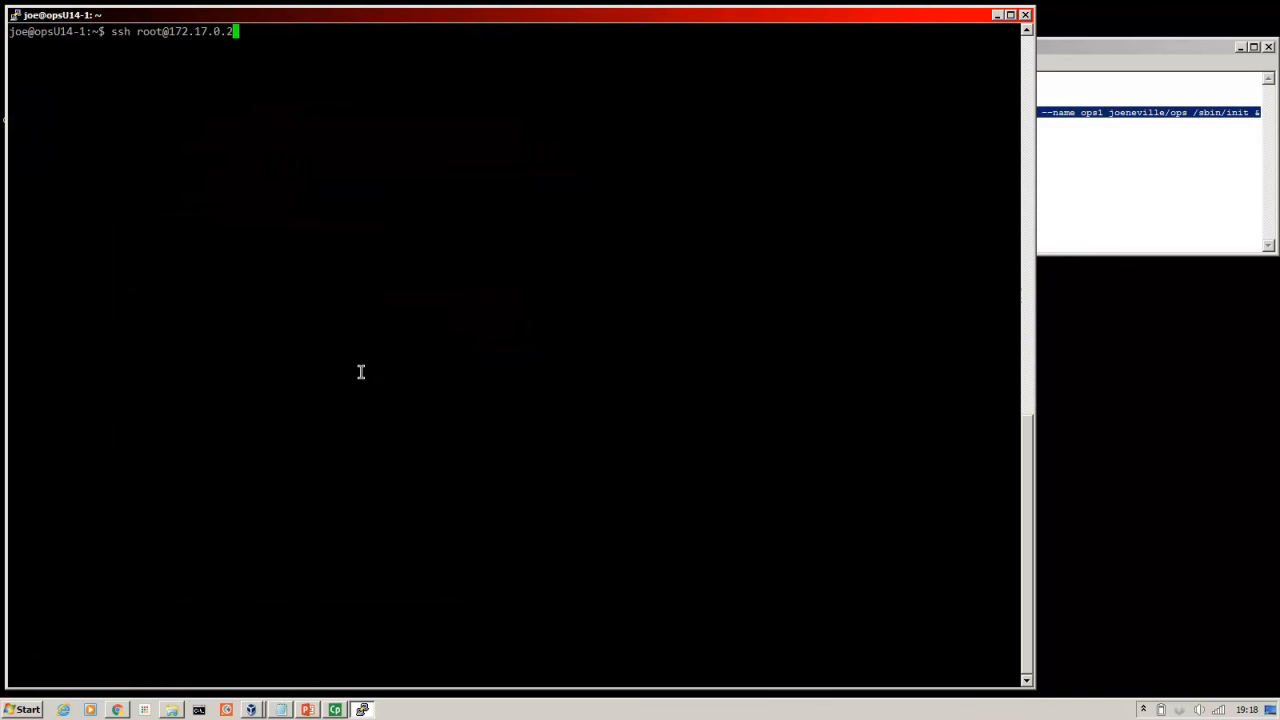
{"action": "key", "text": "Return"}
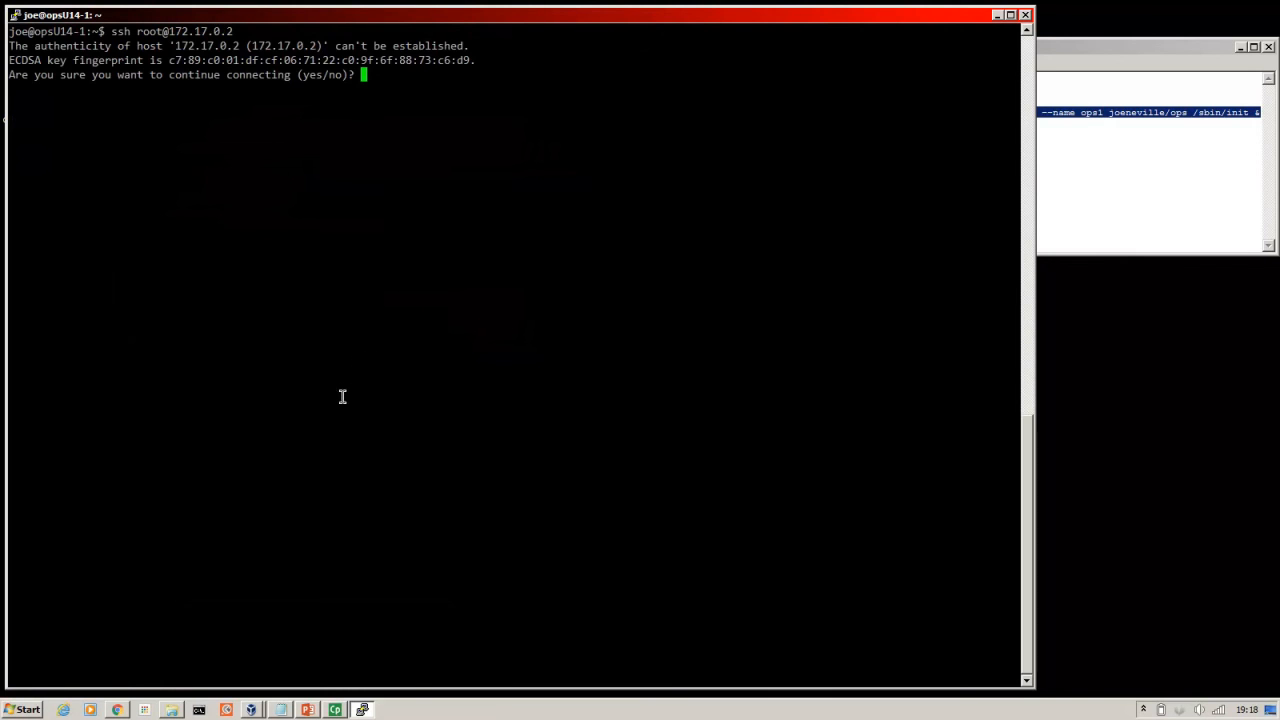
{"action": "type", "text": "yes"}
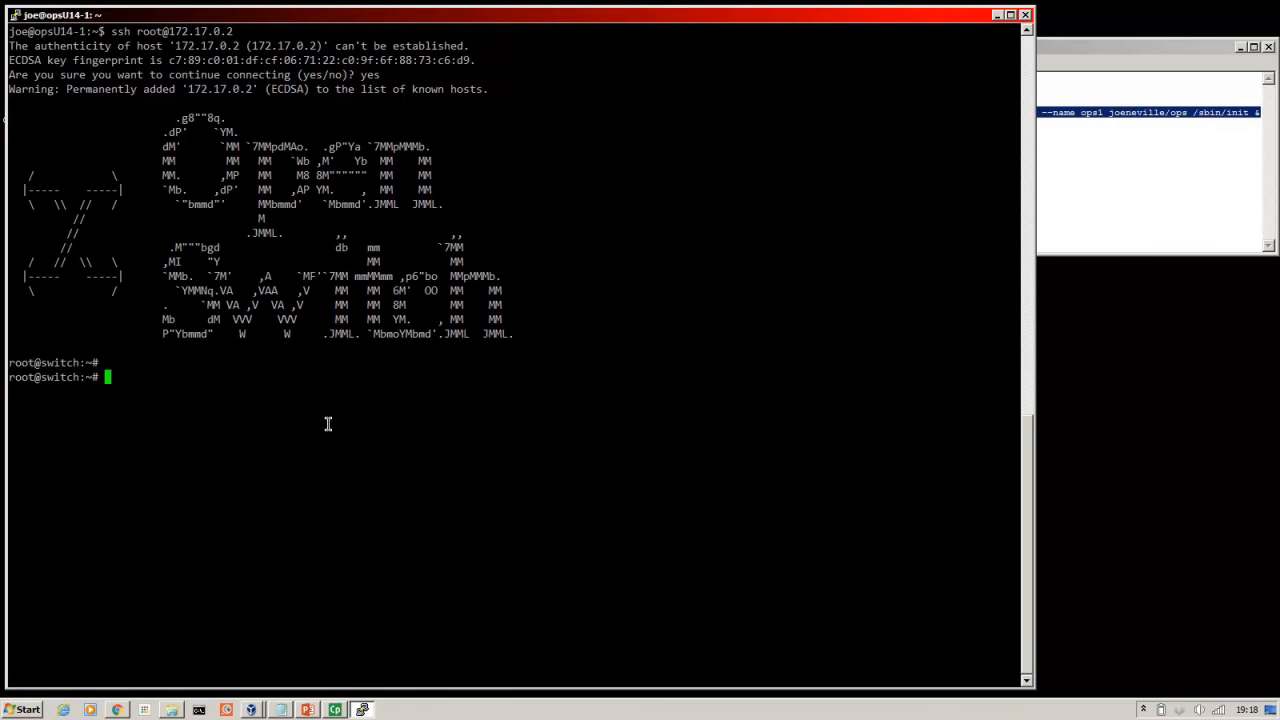
{"action": "type", "text": "ip add"}
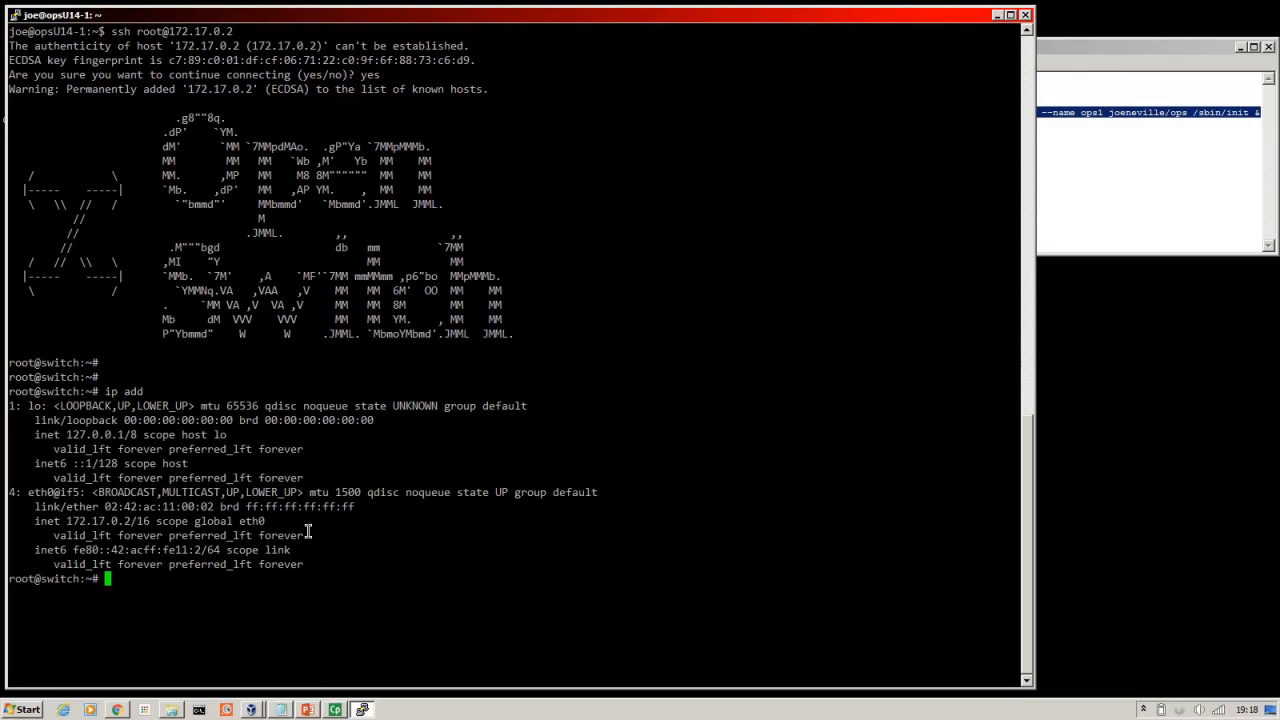
{"action": "type", "text": "v"}
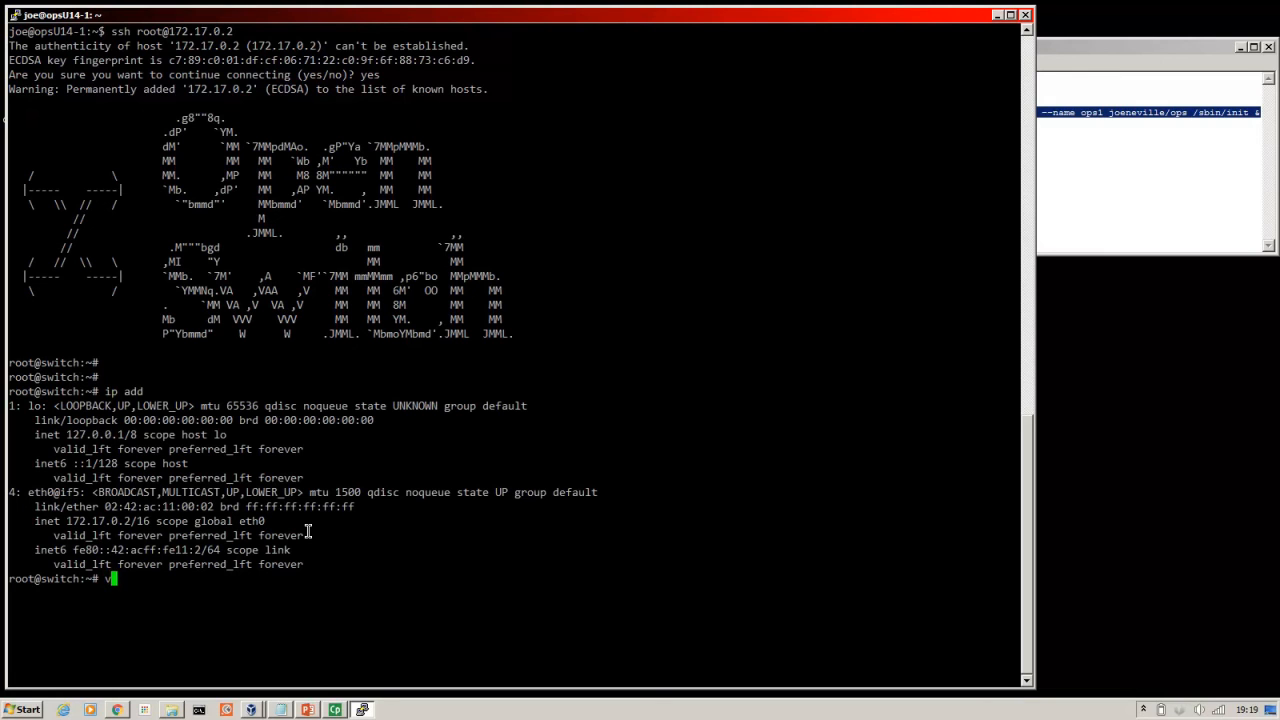
Start vtysh and run 'sh version' to show OpenSwitch 0.3.0.
{"action": "type", "text": "tysh"}
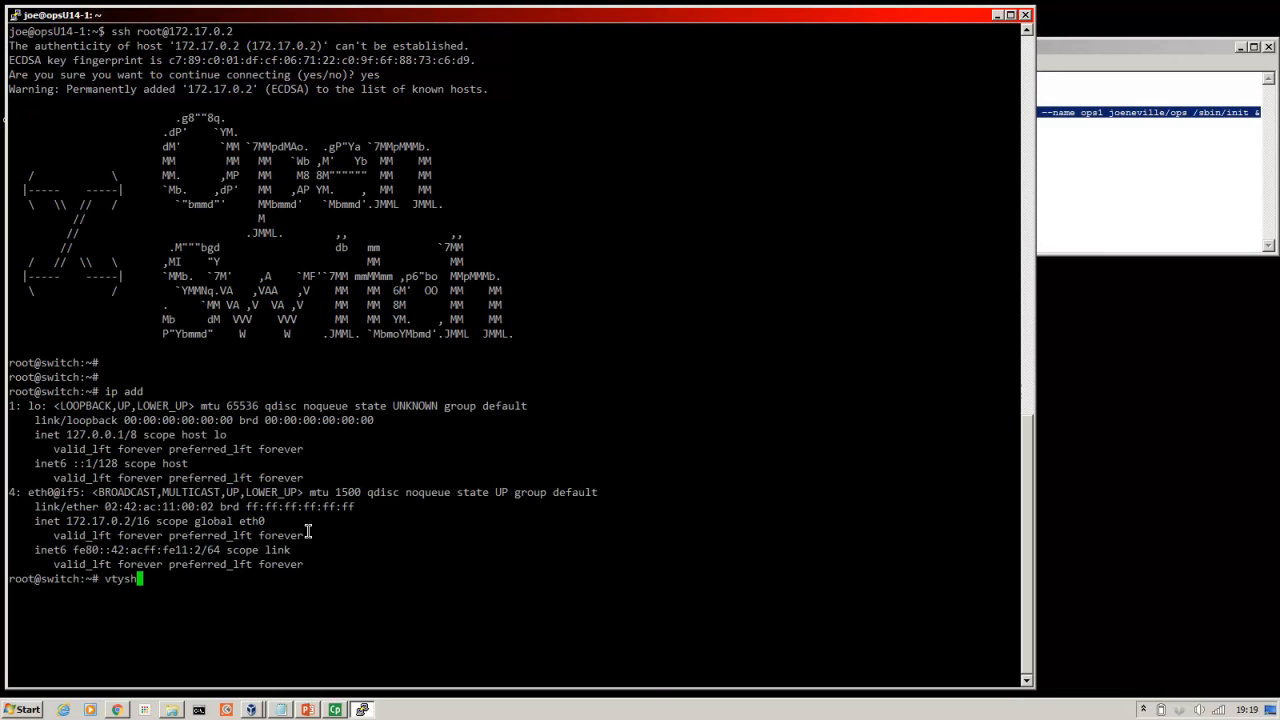
{"action": "key", "text": "Return"}
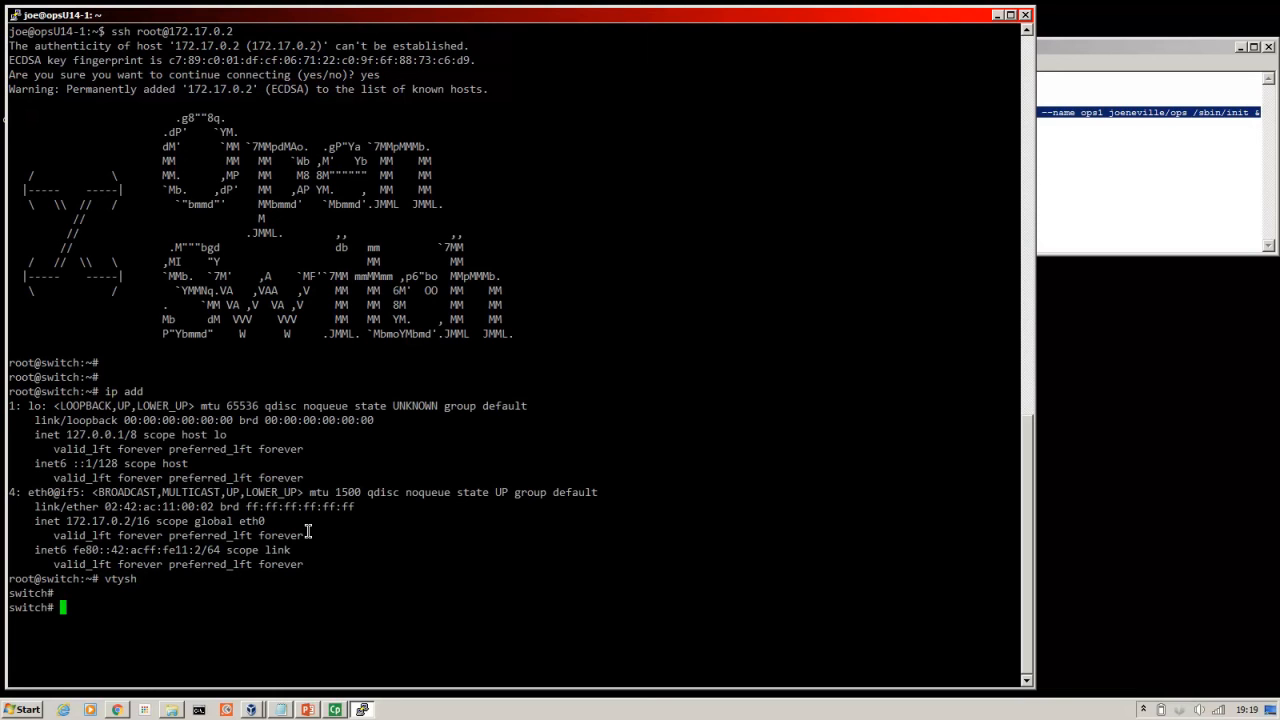
{"action": "type", "text": "sh version"}
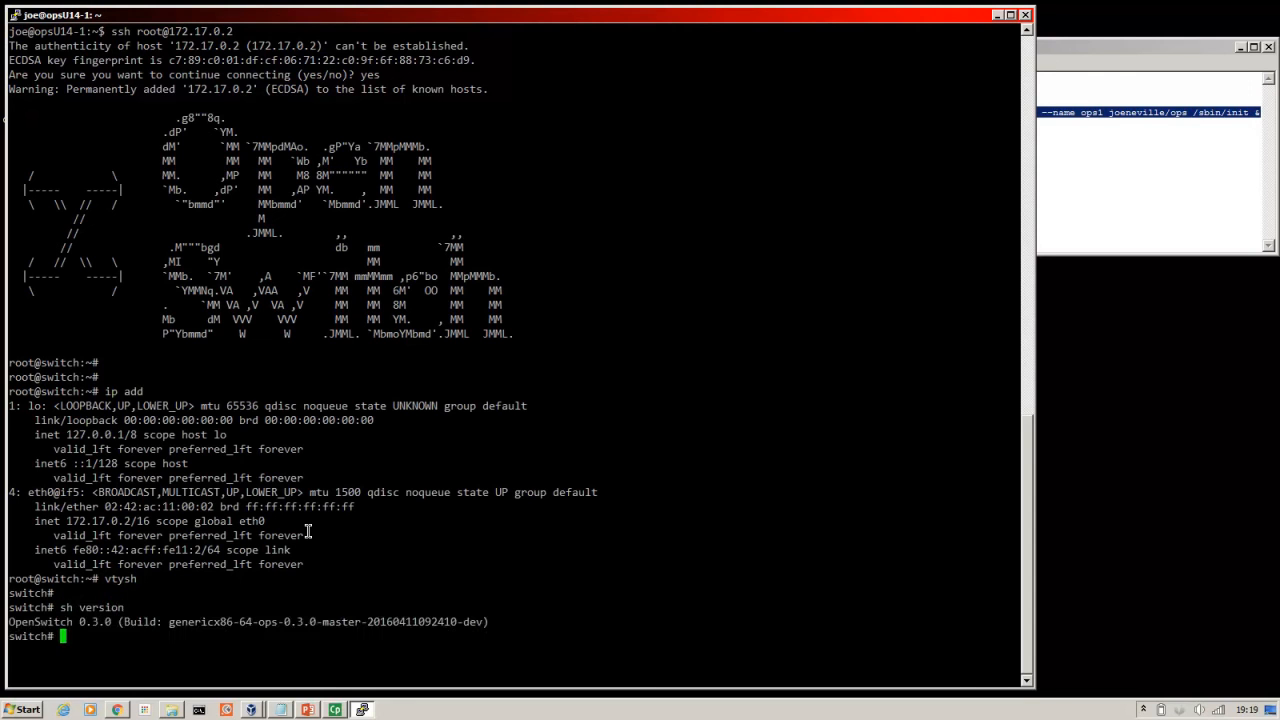